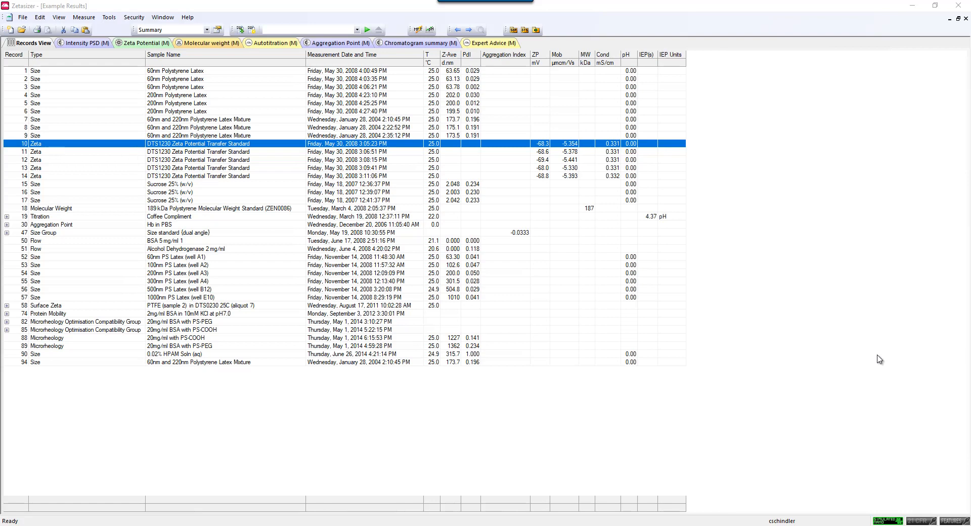
pyautogui.moveTo(762, 305)
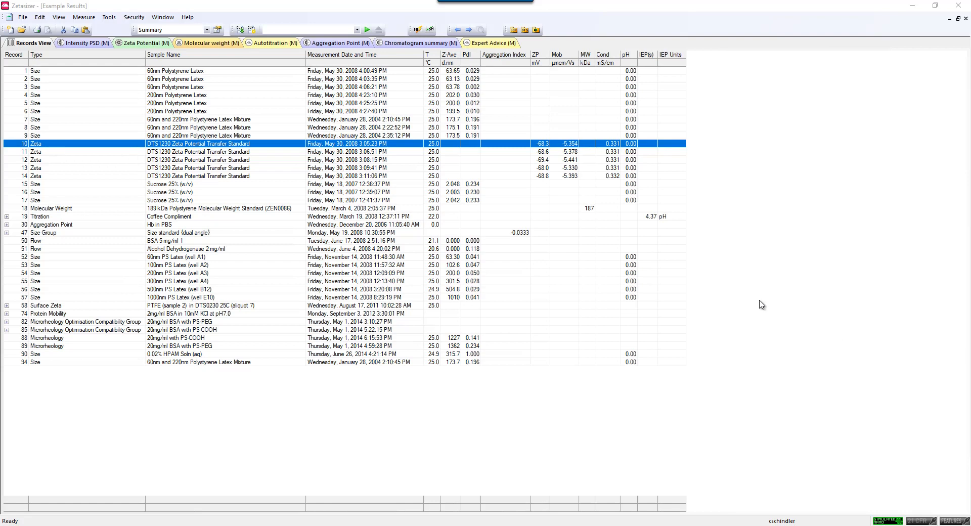
# Step: Open the toolbar's Workspace dropdown from the Summary workspace view
pyautogui.click(206, 30)
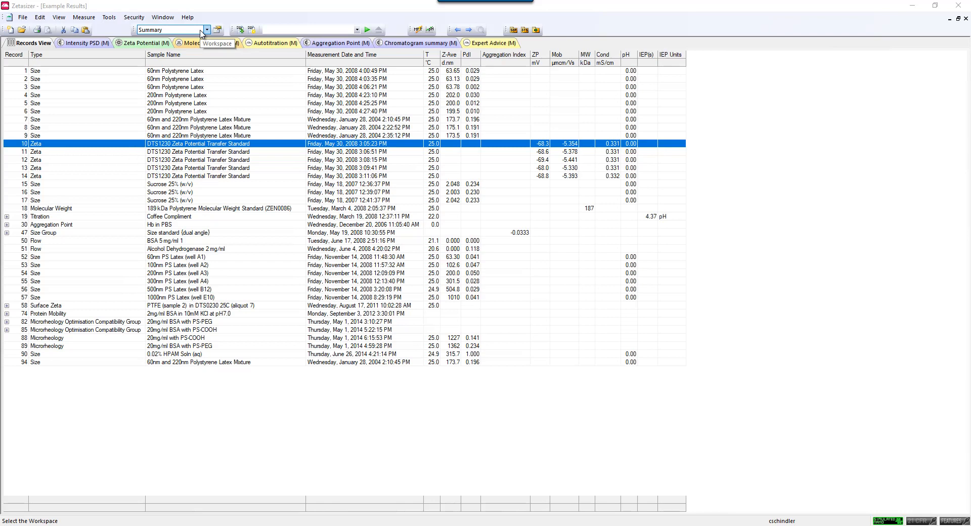
pyautogui.click(207, 30)
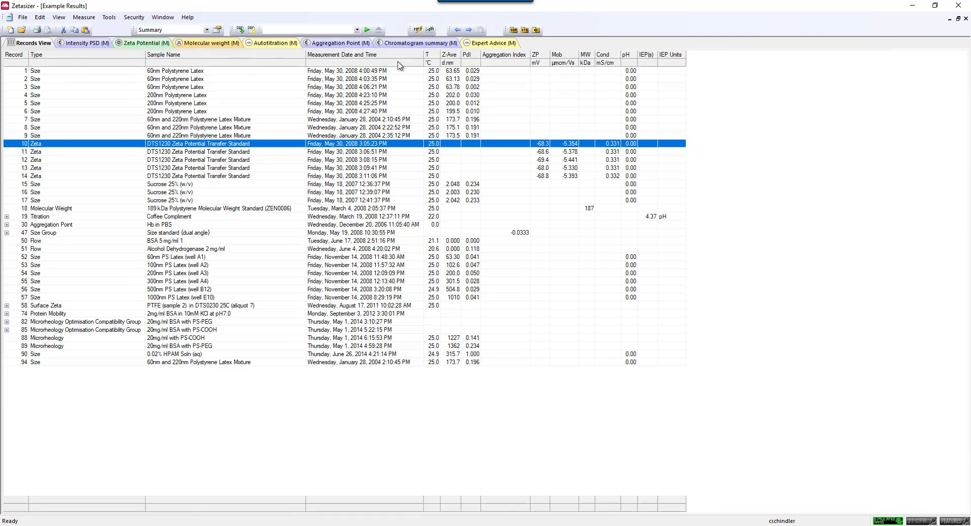
pyautogui.moveTo(667, 64)
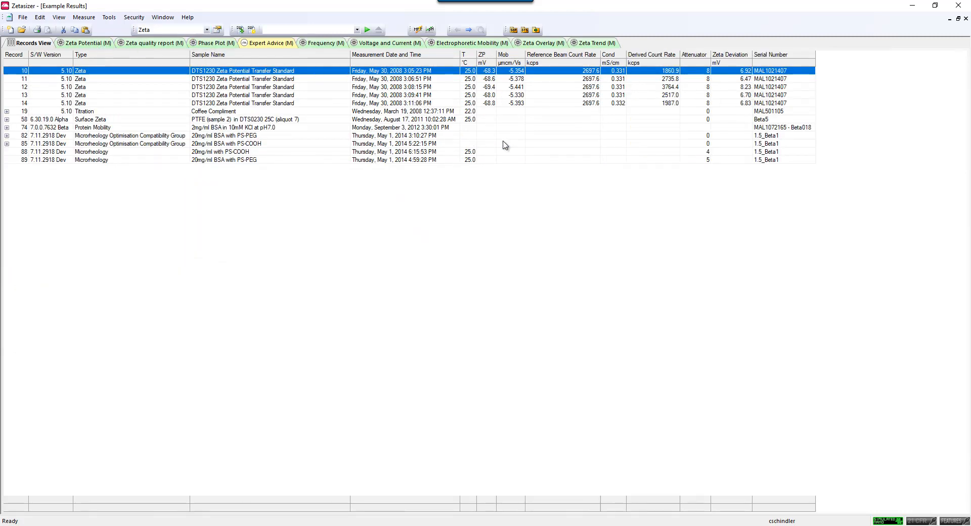
pyautogui.moveTo(323, 17)
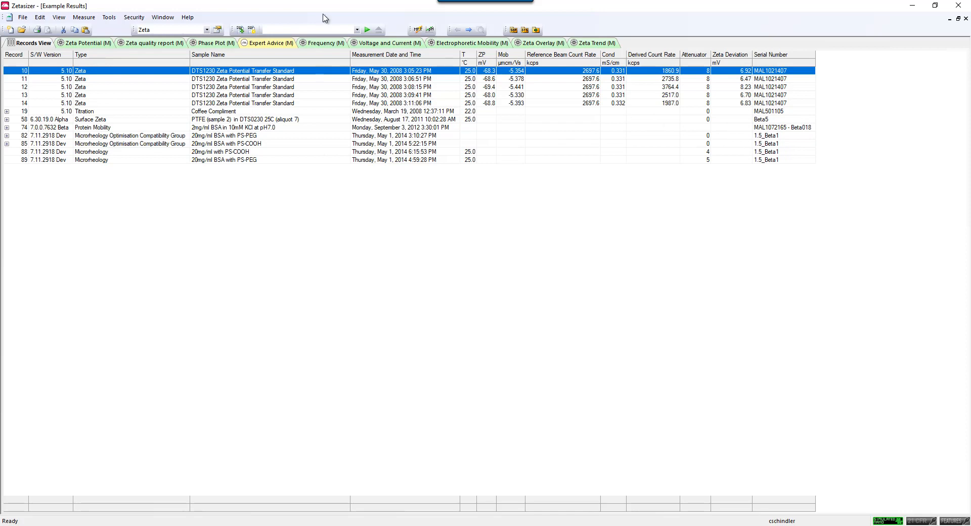
# Step: Expand the Workspace dropdown to browse the available workspace entries
pyautogui.click(207, 30)
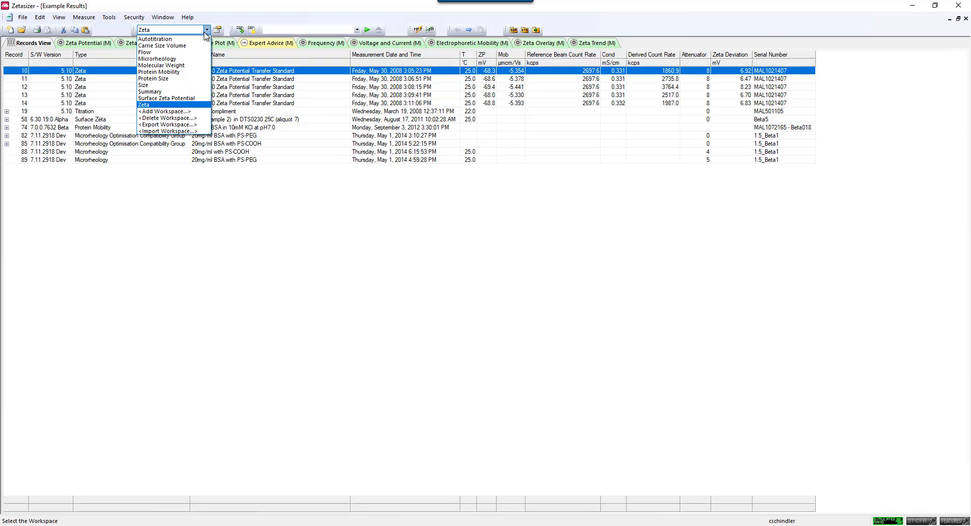
pyautogui.moveTo(155, 51)
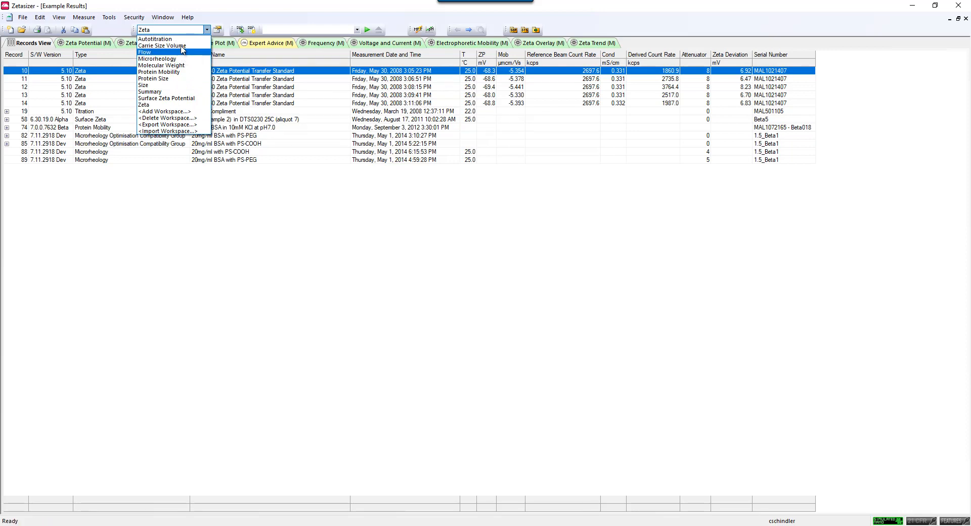
pyautogui.moveTo(174, 45)
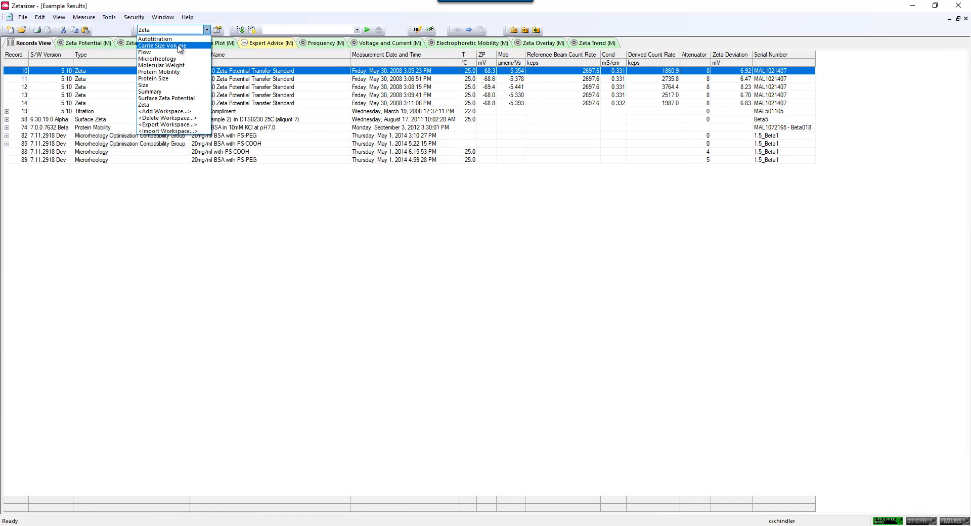
pyautogui.moveTo(172, 91)
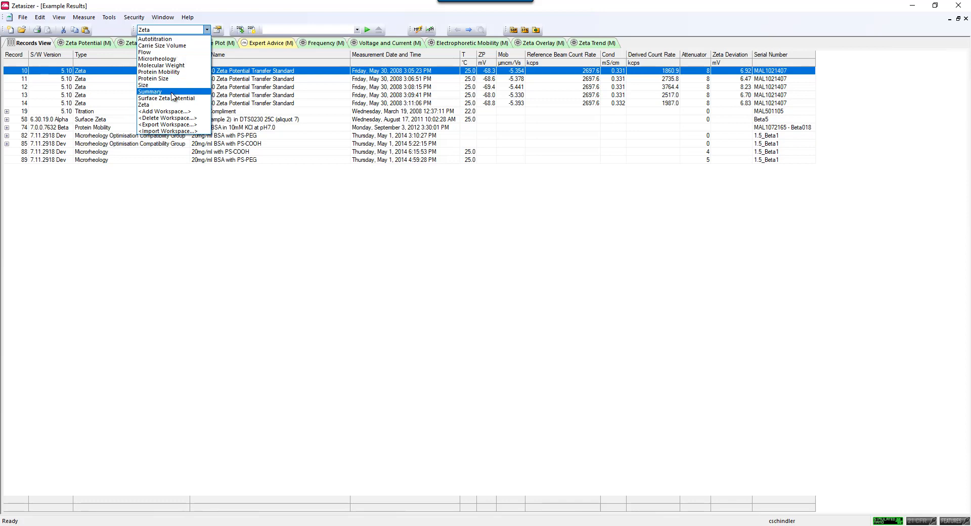
pyautogui.moveTo(182, 98)
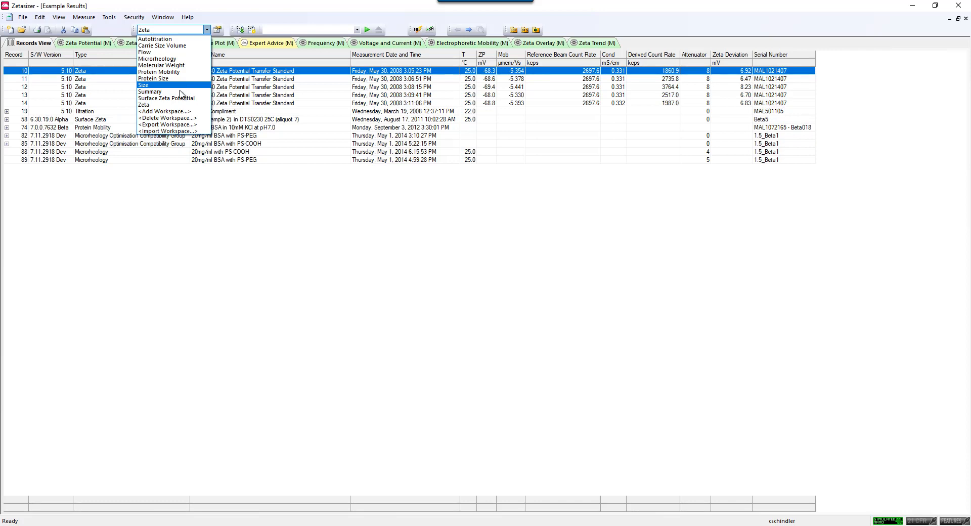
pyautogui.moveTo(180, 104)
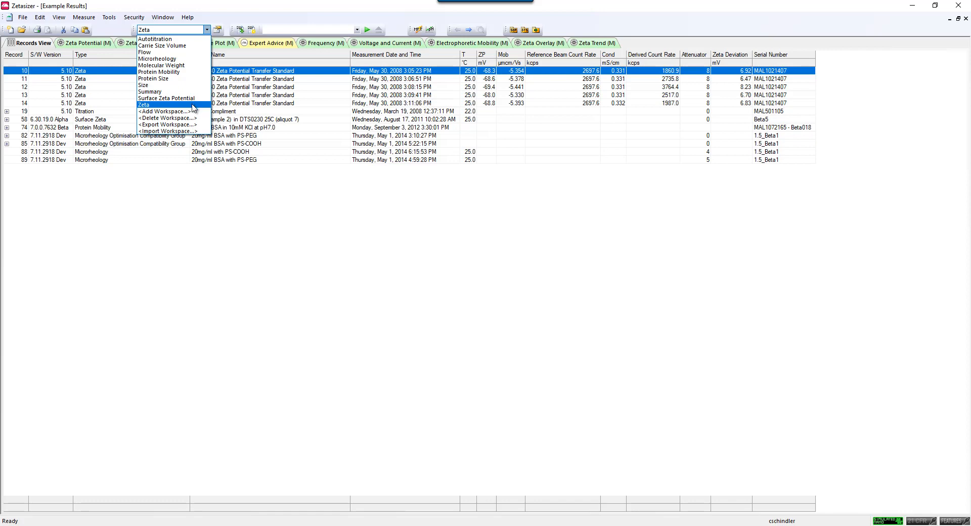
pyautogui.moveTo(166, 124)
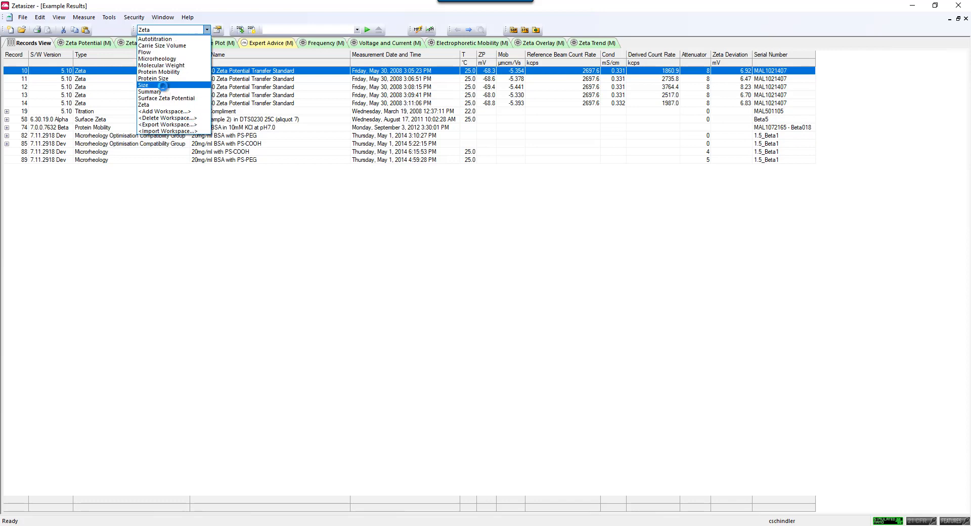
# Step: Switch to the Size workspace and export it to a file named 'Default Size'
pyautogui.click(143, 85)
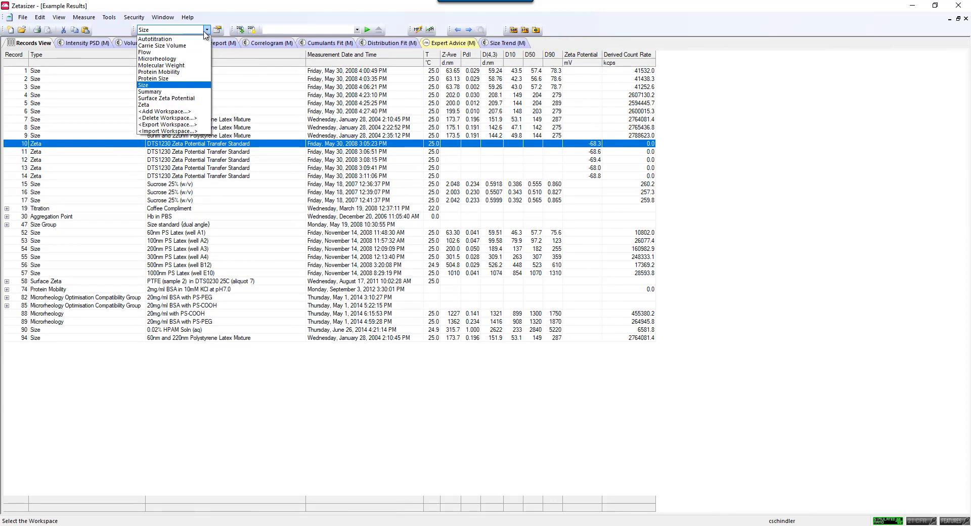
pyautogui.moveTo(168, 124)
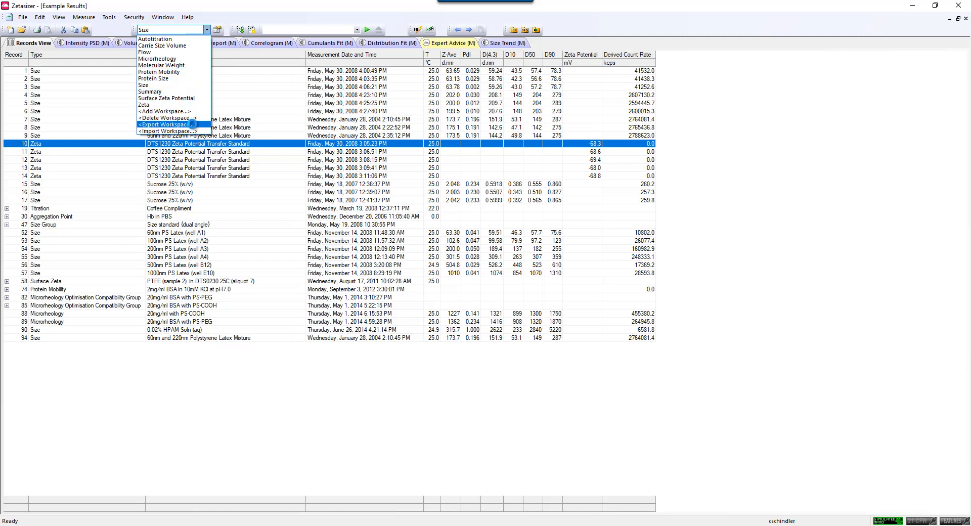
pyautogui.click(163, 125)
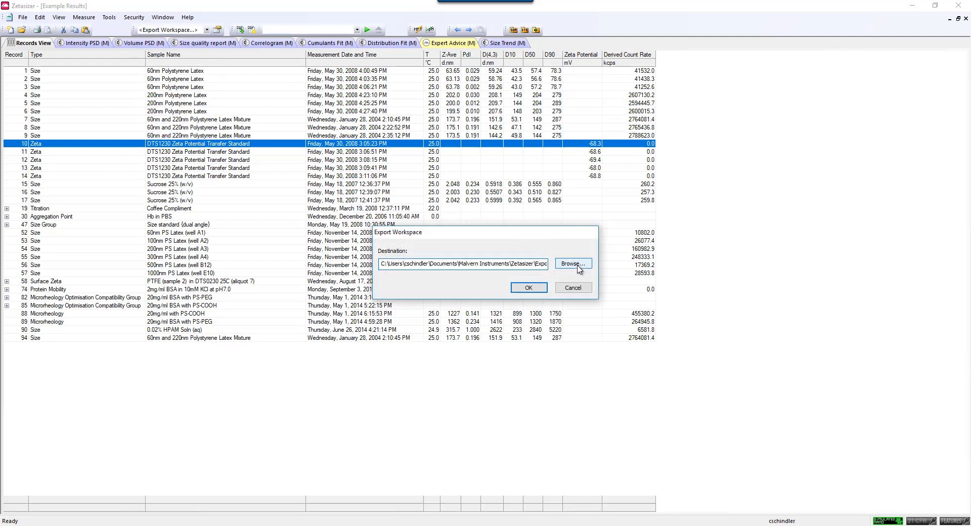
pyautogui.click(571, 263)
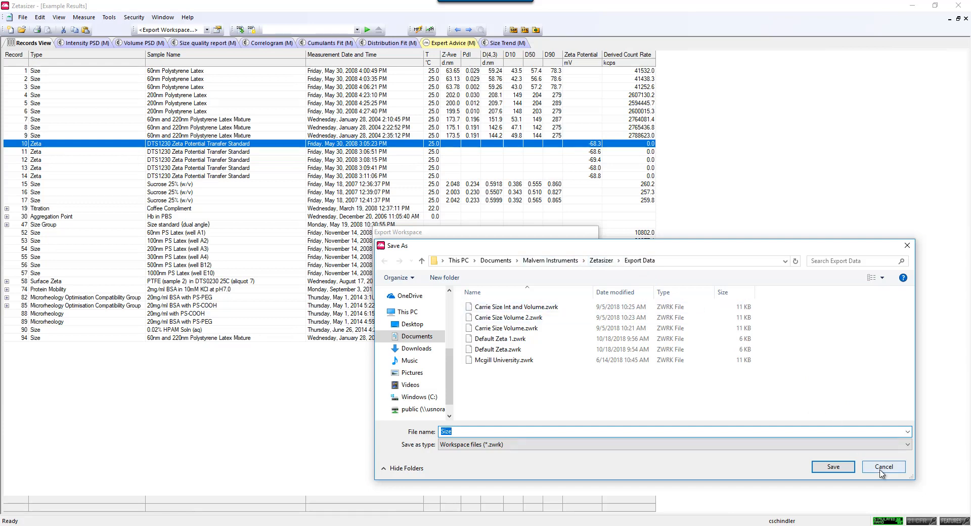
pyautogui.click(594, 431)
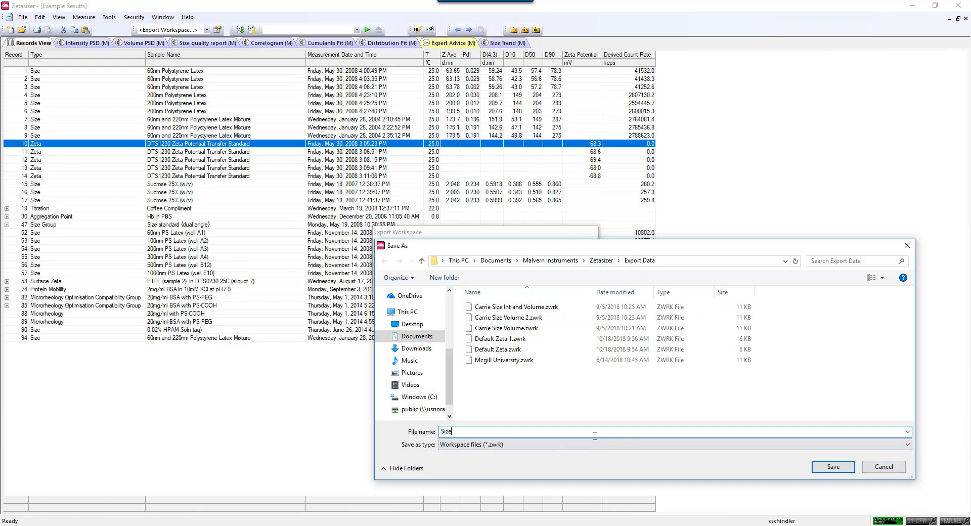
pyautogui.write('Default')
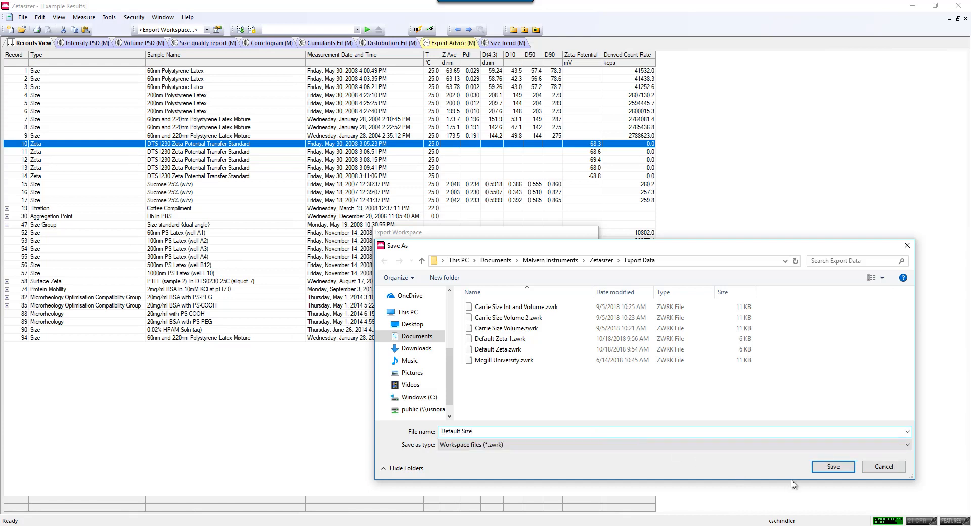
pyautogui.click(832, 466)
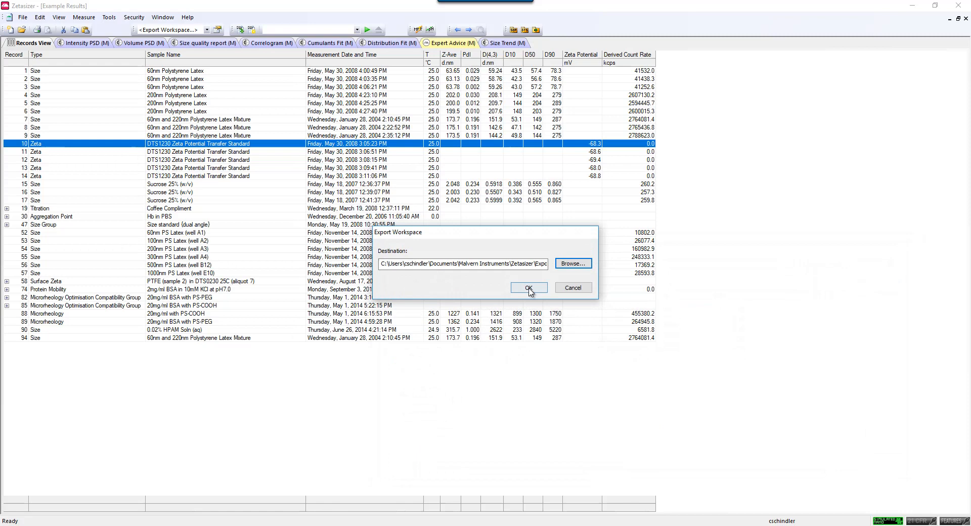
# Step: Confirm the Default Size export, then pick that file to import
pyautogui.click(527, 288)
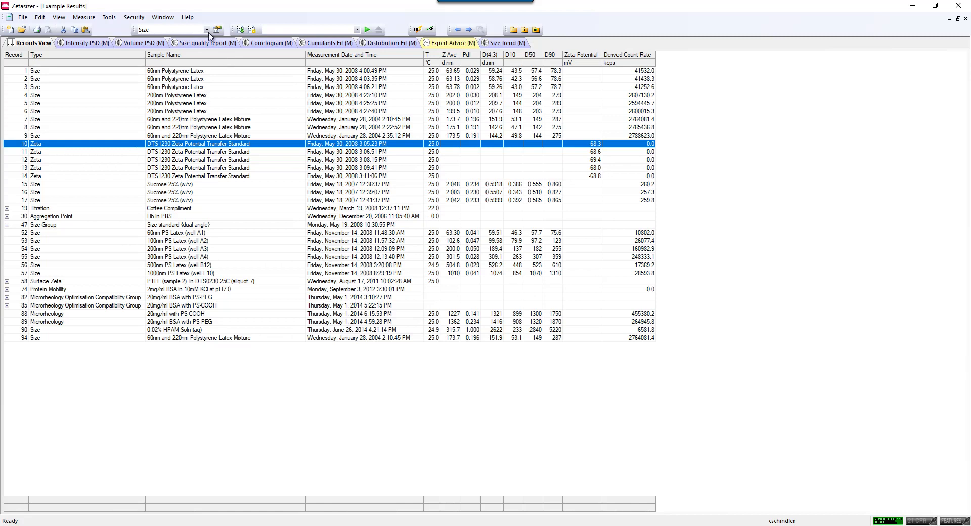
pyautogui.click(207, 29)
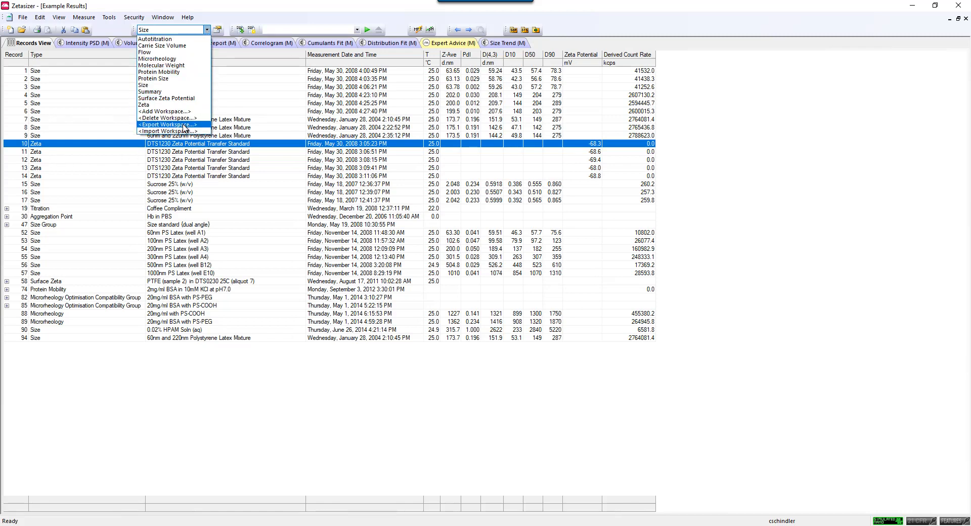
pyautogui.click(168, 132)
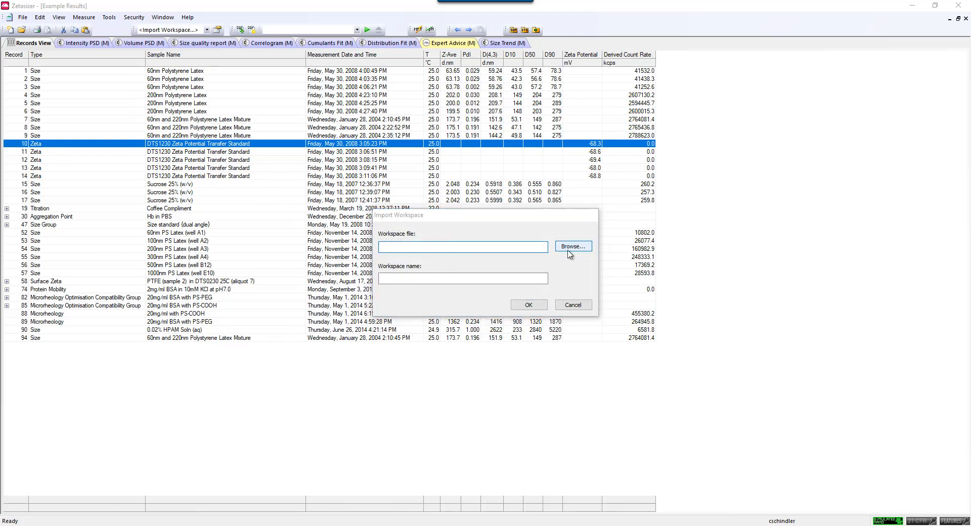
pyautogui.click(571, 246)
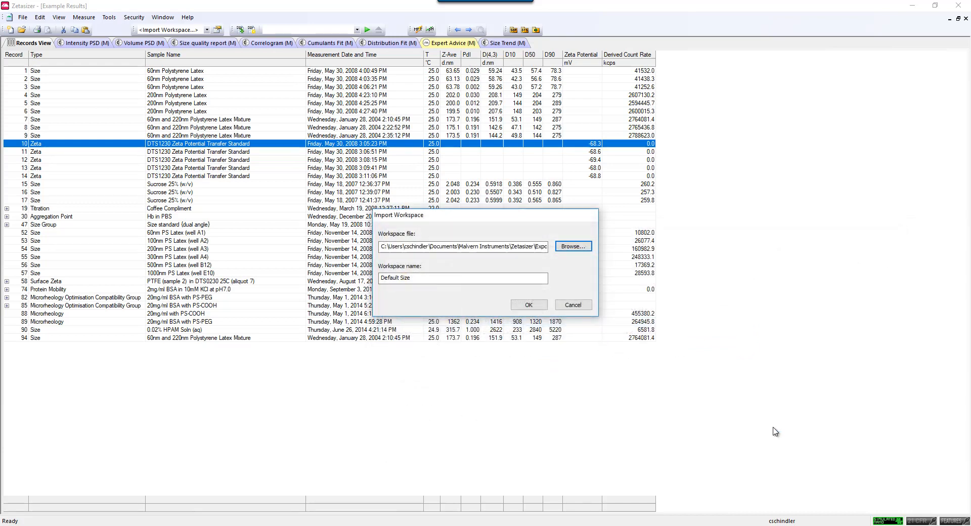
# Step: Name the imported workspace 'Default Size DO NOT CHANGE' and confirm the import
pyautogui.click(462, 278)
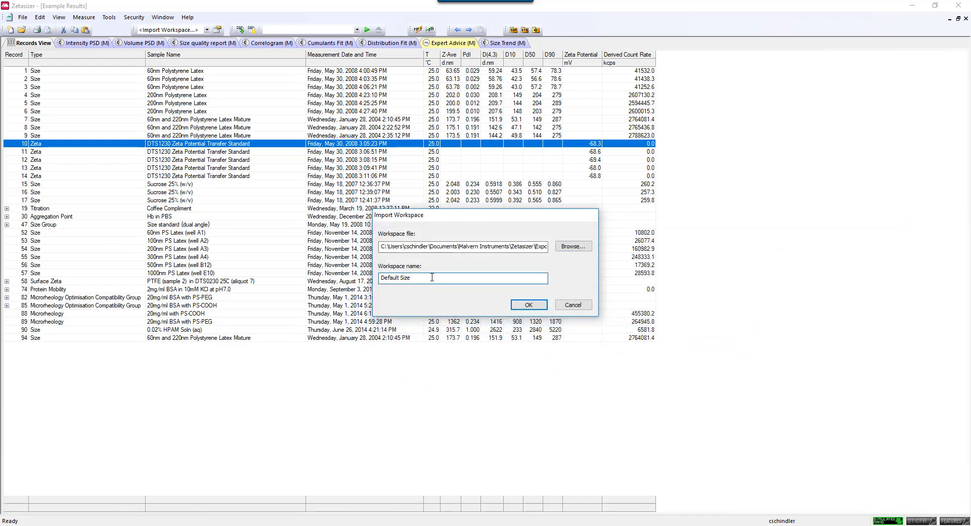
pyautogui.write('D')
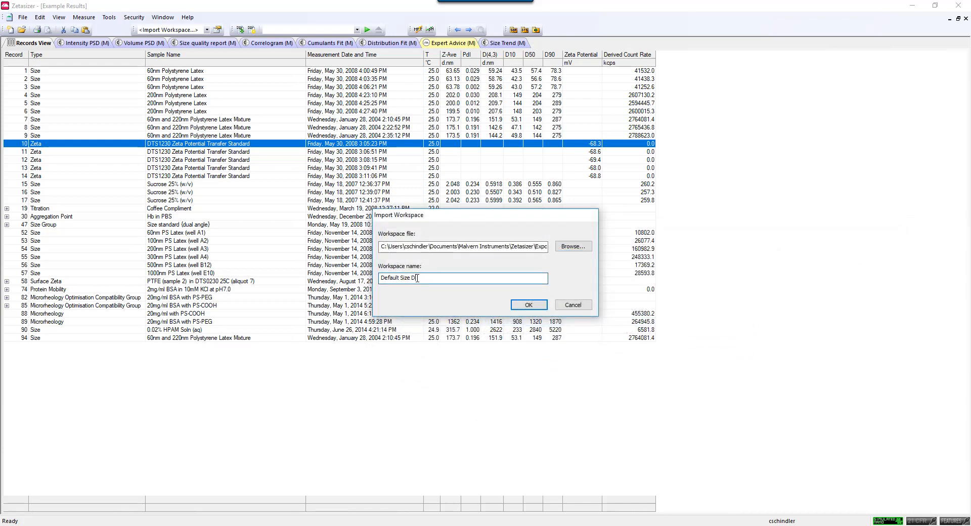
pyautogui.write('No')
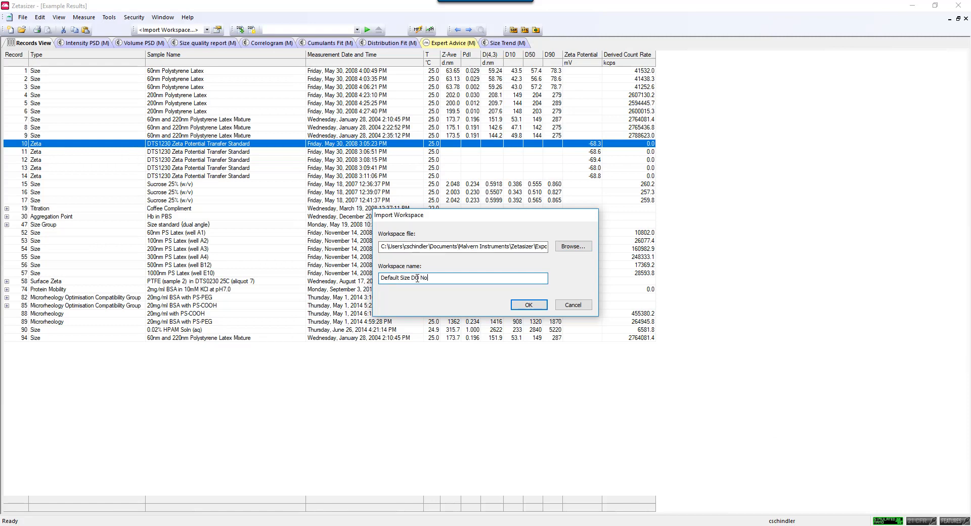
pyautogui.write('NOT CHANGE')
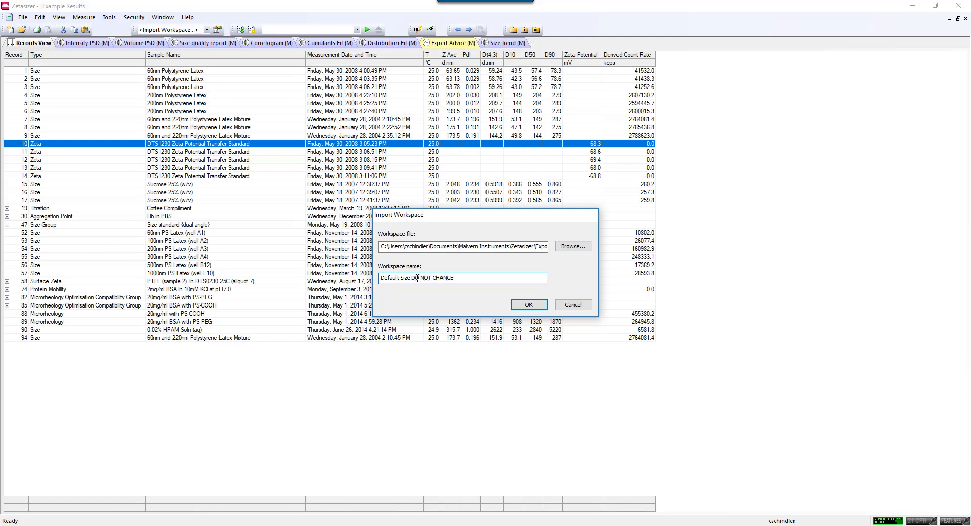
pyautogui.click(528, 304)
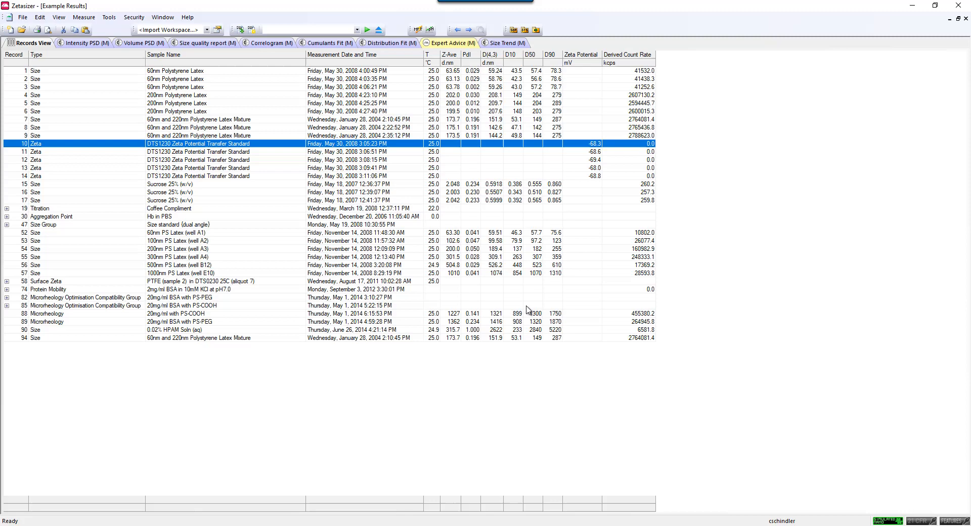
# Step: Pick Size from the toolbar's Workspace dropdown
pyautogui.click(207, 30)
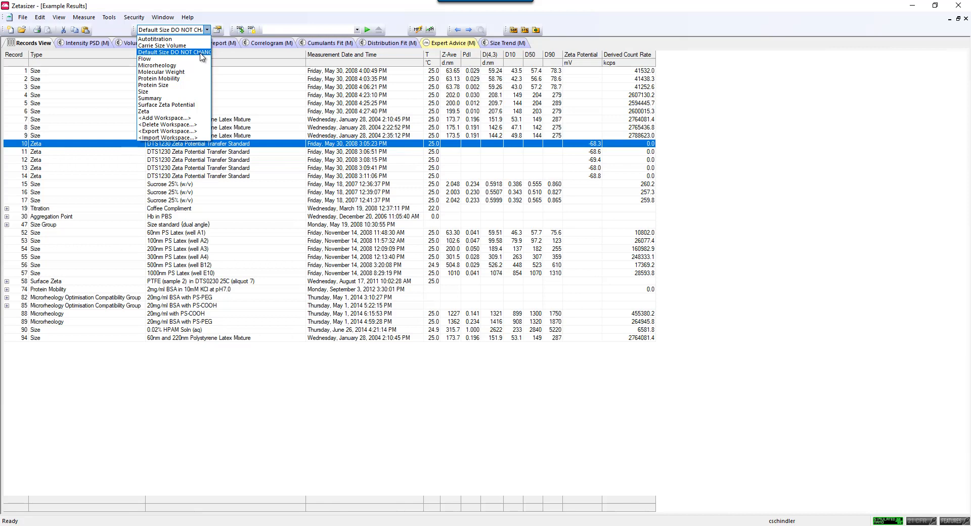
pyautogui.moveTo(185, 92)
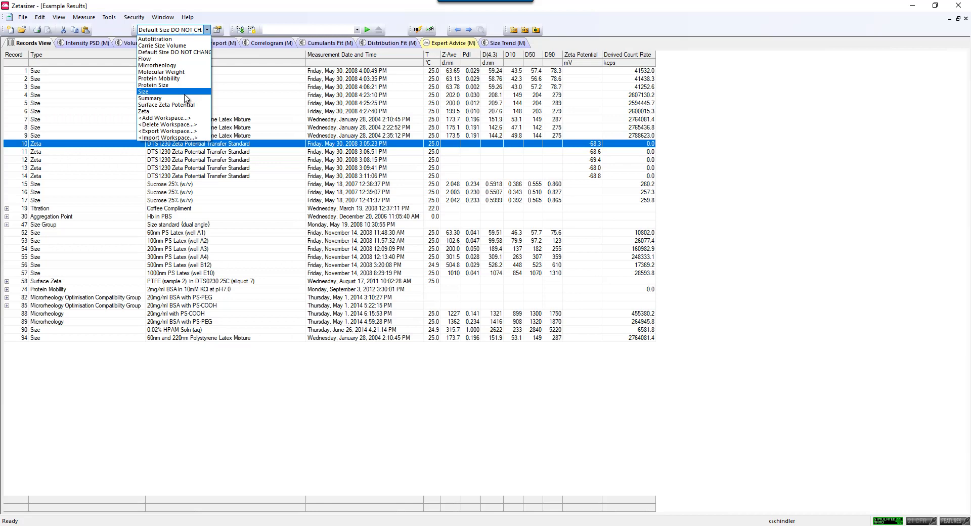
pyautogui.click(143, 92)
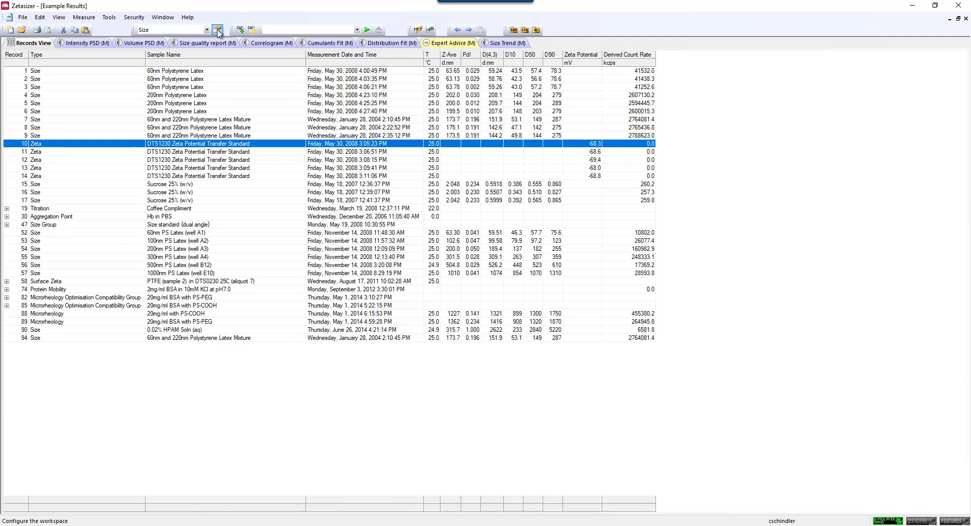
pyautogui.moveTo(217, 30)
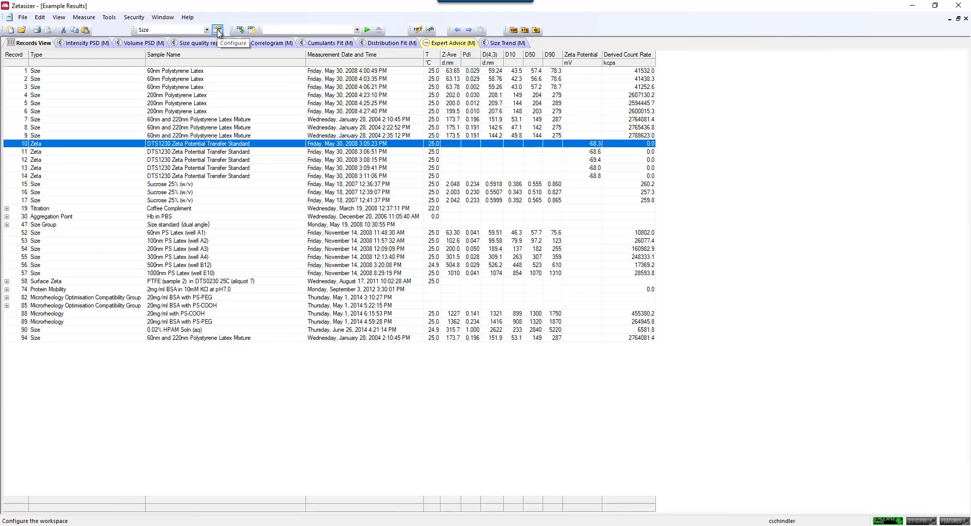
# Step: In the Size workspace's Configure settings, untick Zeta in the record type filter
pyautogui.click(218, 30)
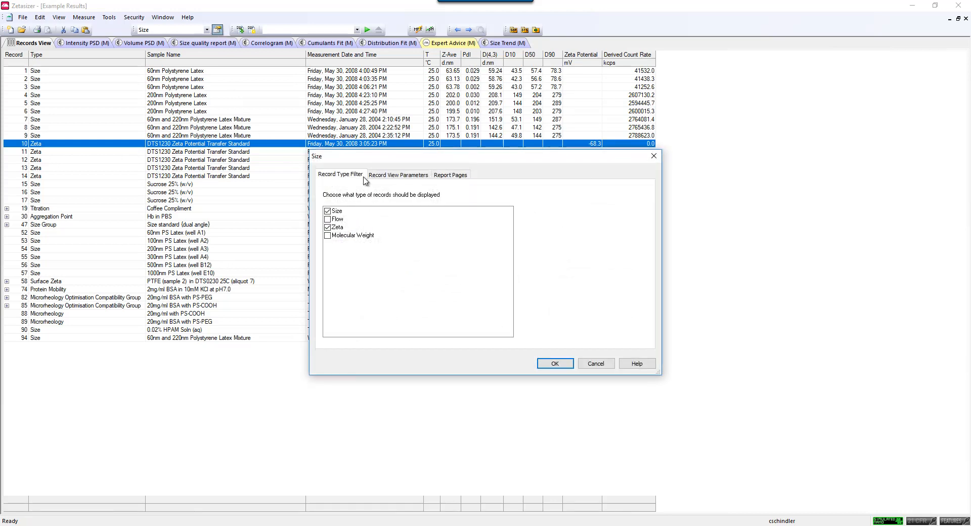
pyautogui.moveTo(340, 182)
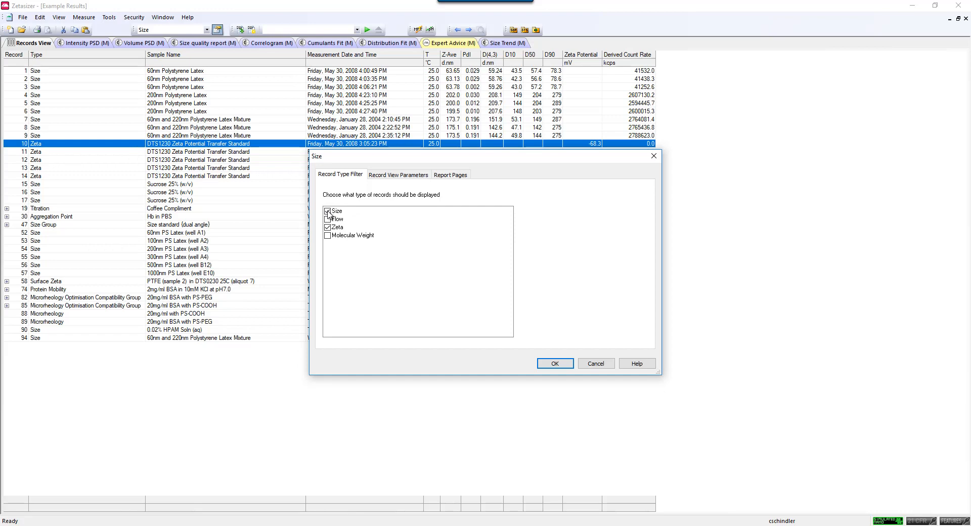
pyautogui.click(328, 218)
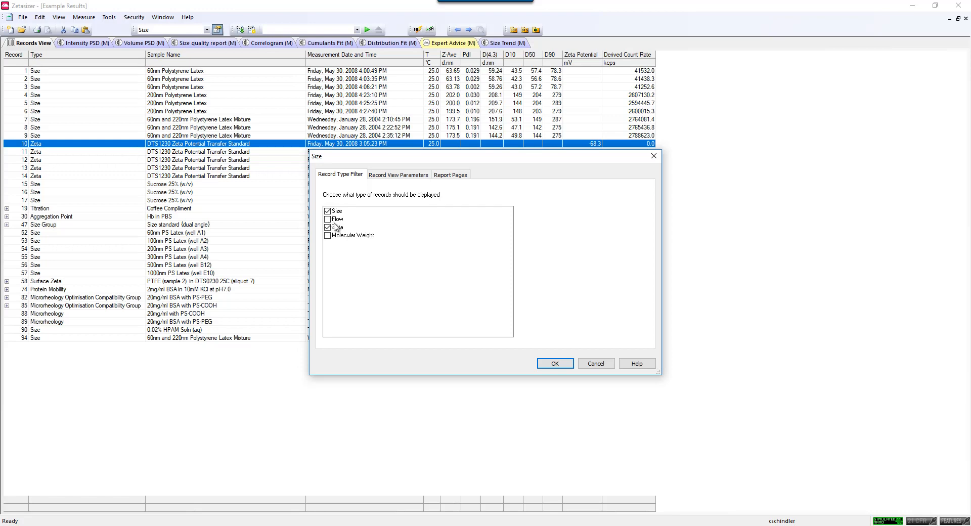
pyautogui.click(329, 227)
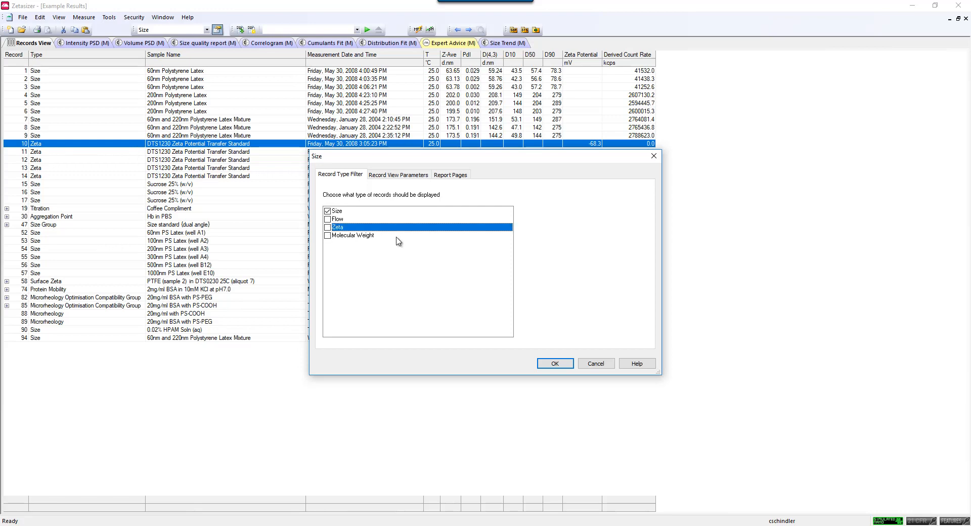
pyautogui.moveTo(413, 292)
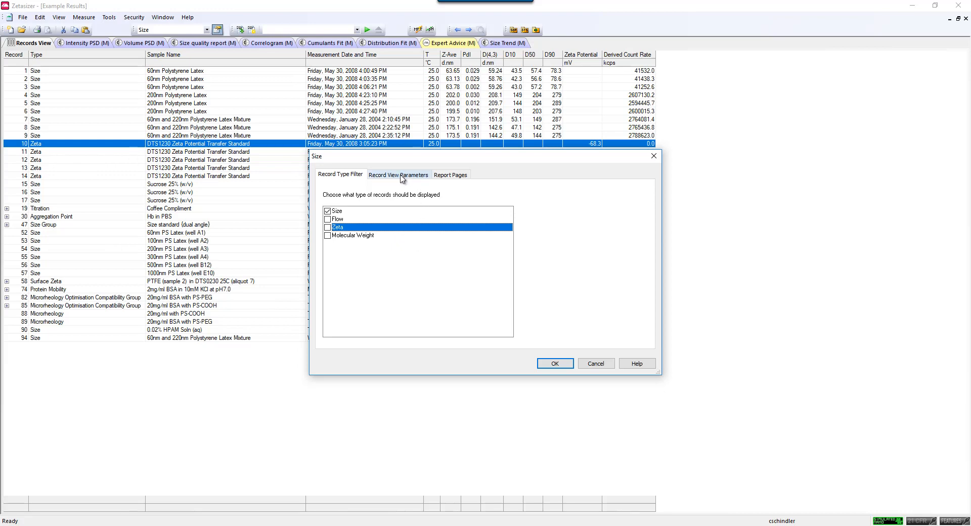
# Step: On Record View Parameters, expand Details and select Attenuator and Serial Number
pyautogui.click(398, 174)
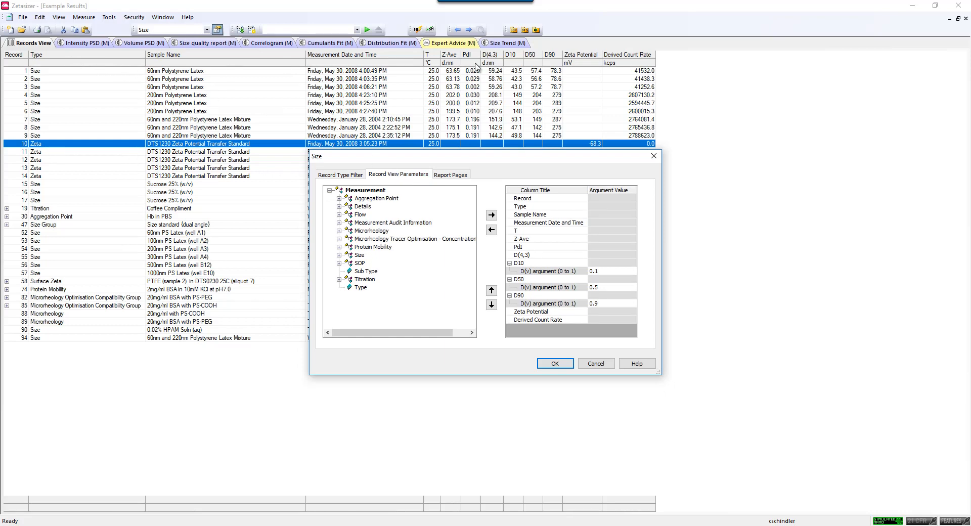
pyautogui.moveTo(494, 116)
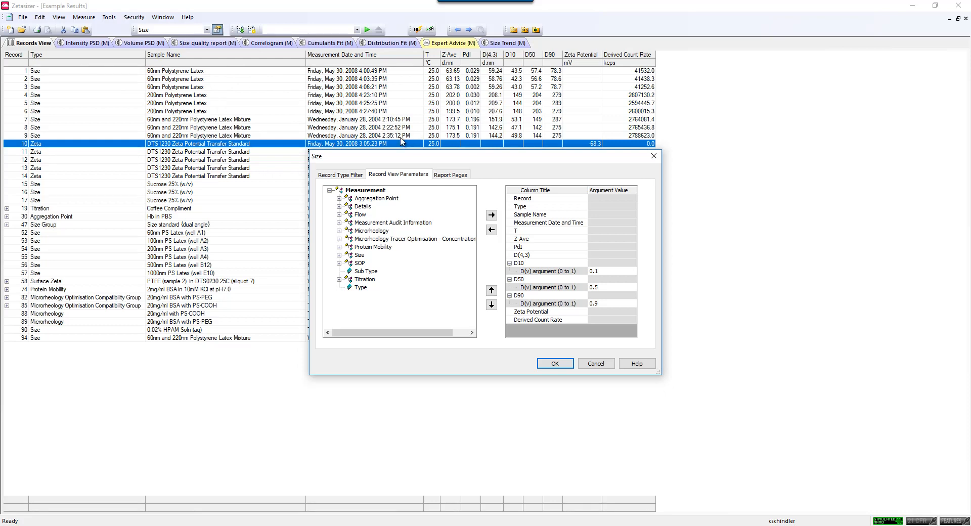
pyautogui.moveTo(347, 192)
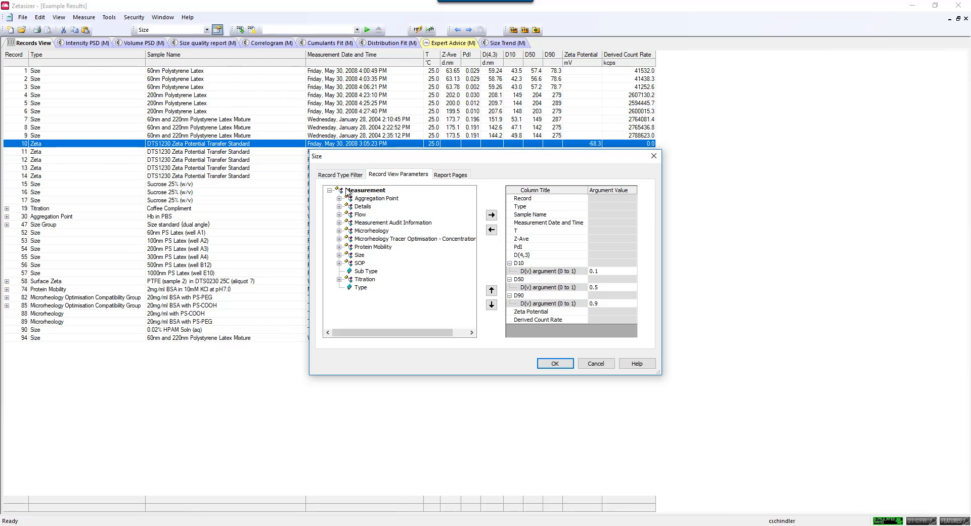
pyautogui.moveTo(384, 223)
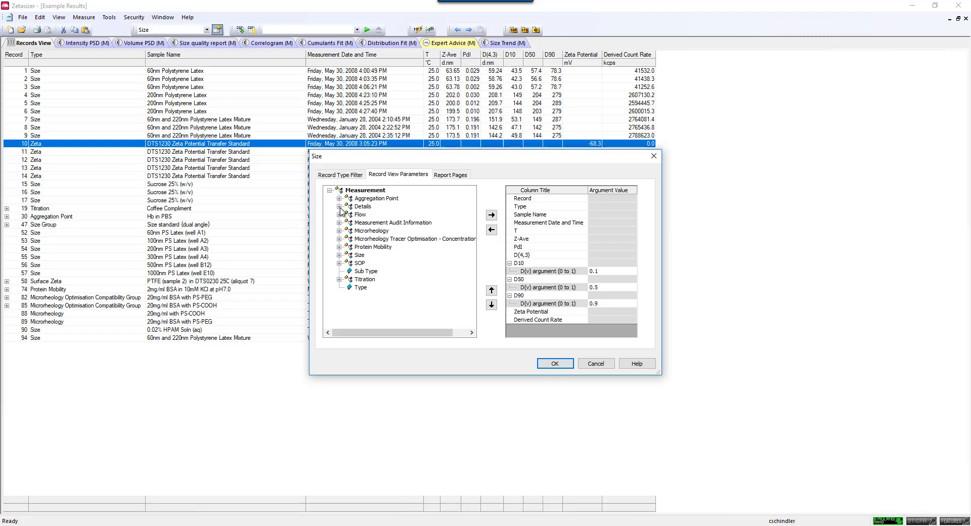
pyautogui.click(340, 207)
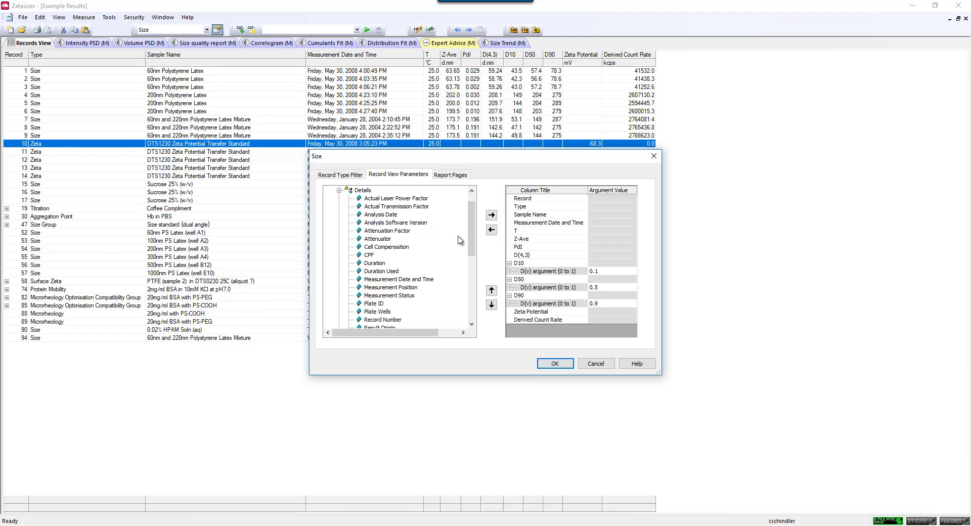
pyautogui.moveTo(378, 239)
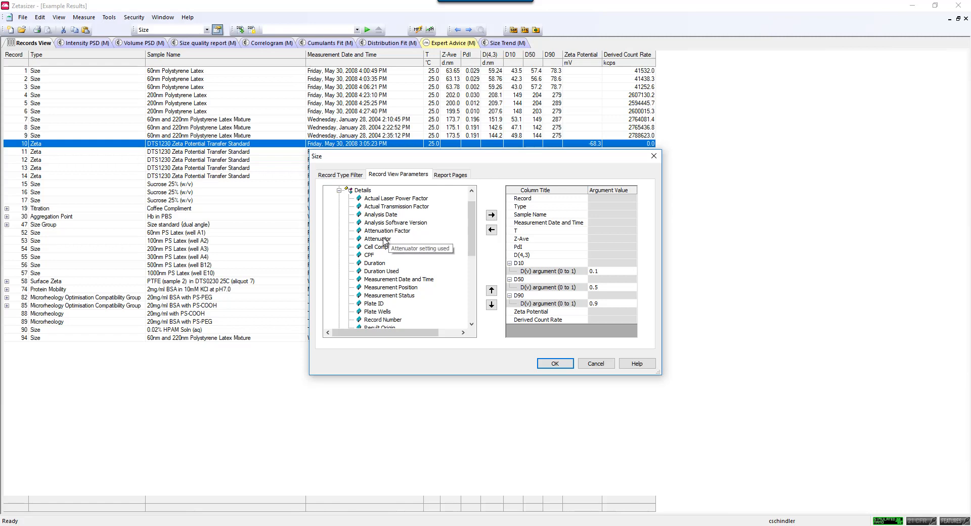
pyautogui.click(377, 239)
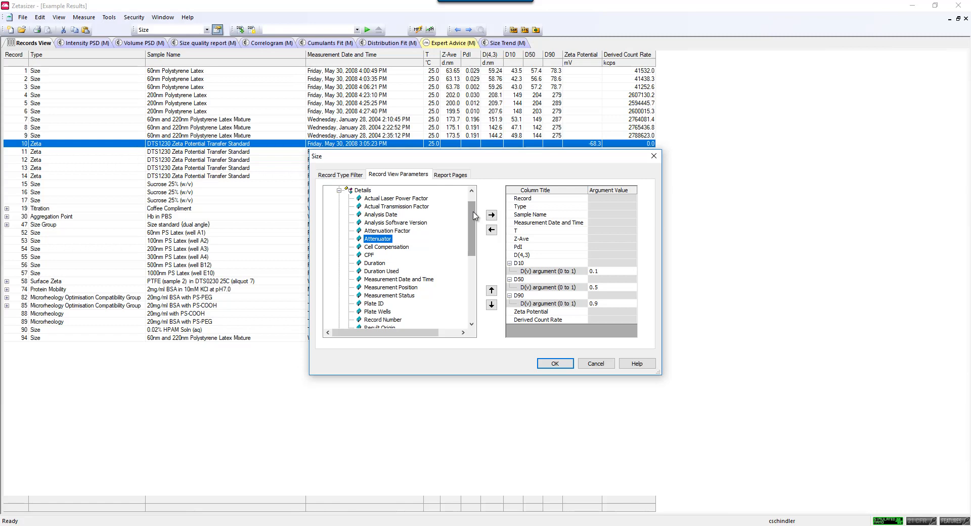
pyautogui.moveTo(474, 220)
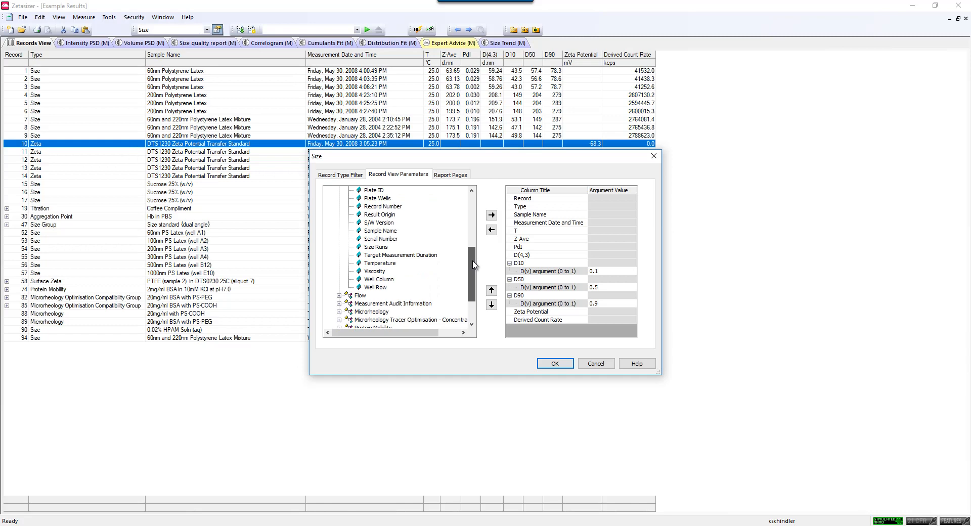
pyautogui.click(380, 231)
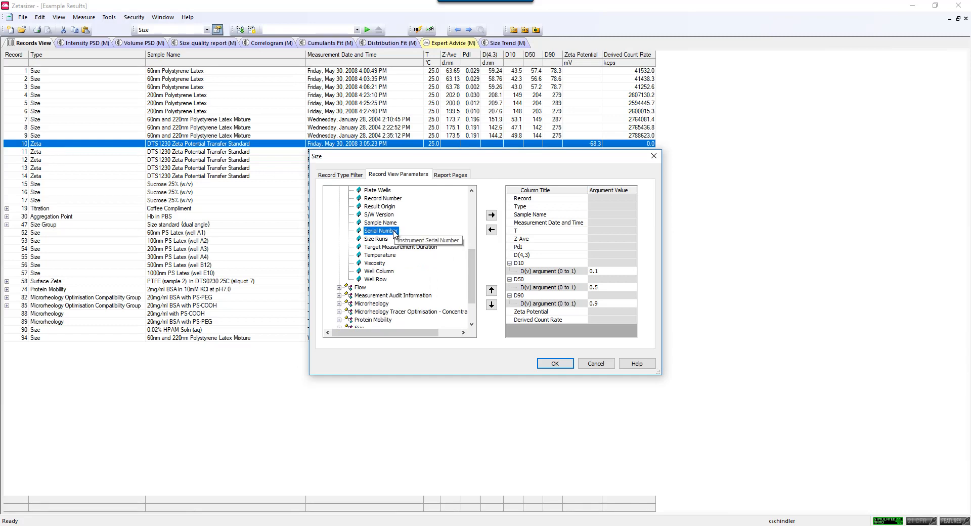
pyautogui.moveTo(673, 193)
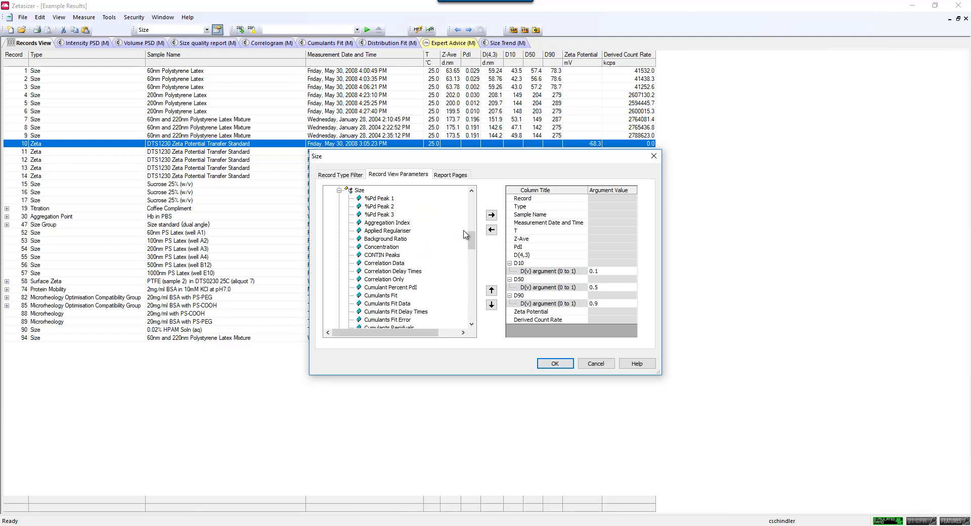
# Step: Scroll down the available parameters list to reach the Size parameter group
pyautogui.scroll(-3)
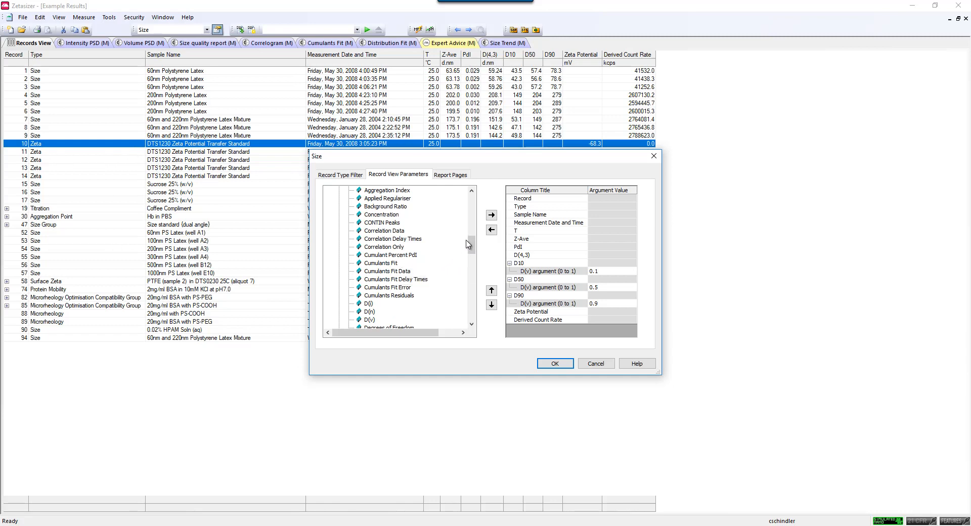
pyautogui.scroll(-3)
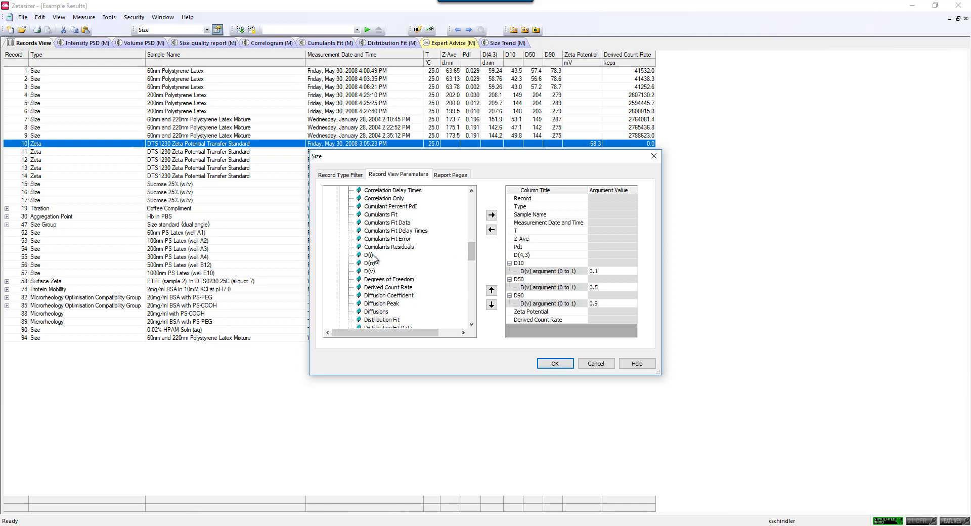
pyautogui.moveTo(375, 270)
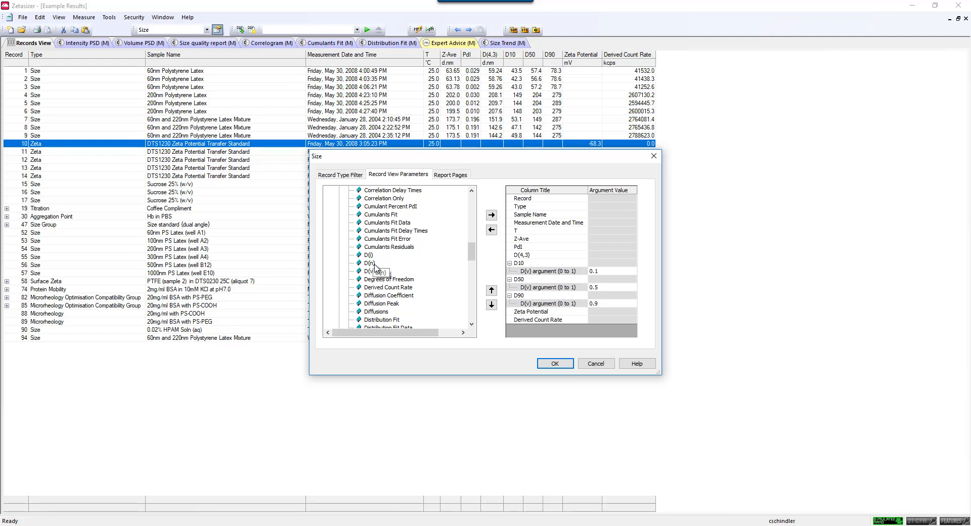
pyautogui.moveTo(466, 258)
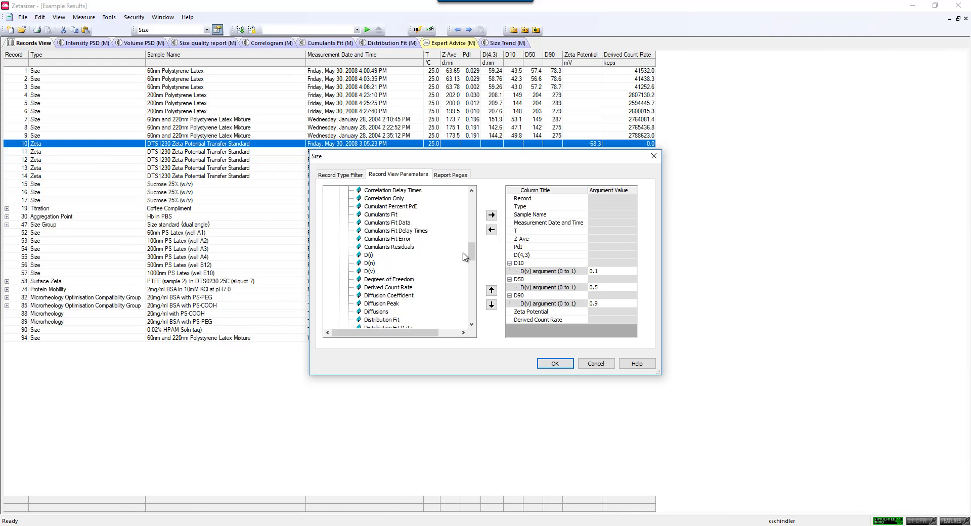
pyautogui.moveTo(527, 268)
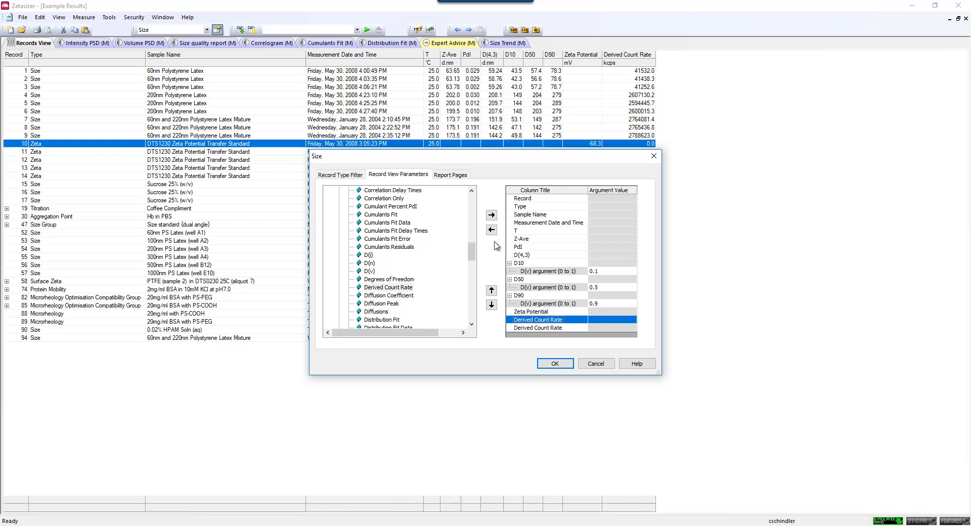
# Step: Move the Derived Count Rate column up to sit after Measurement Date and Time
pyautogui.click(538, 327)
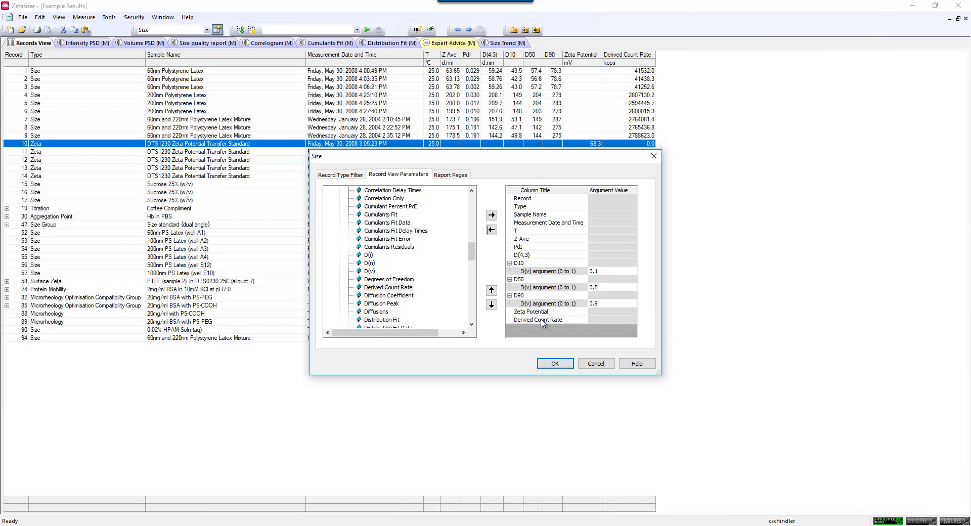
pyautogui.click(538, 319)
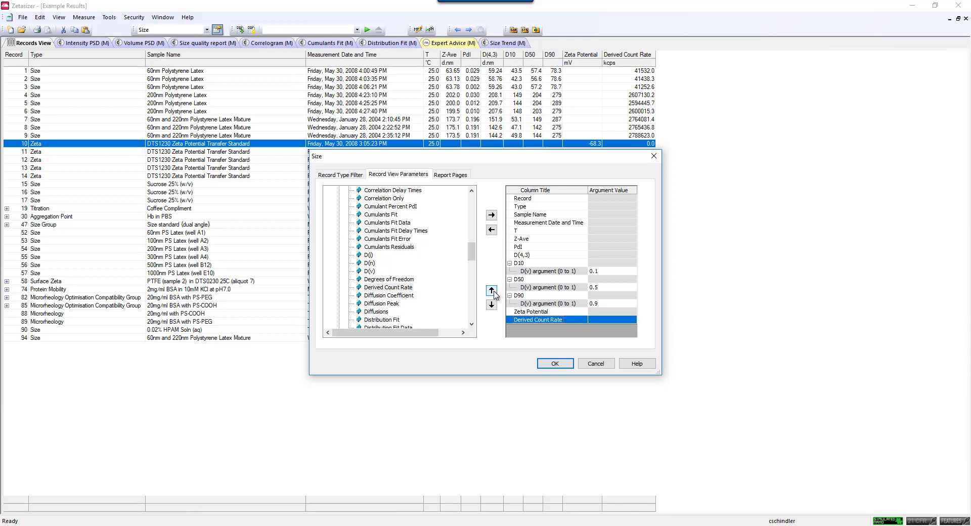
pyautogui.click(492, 291)
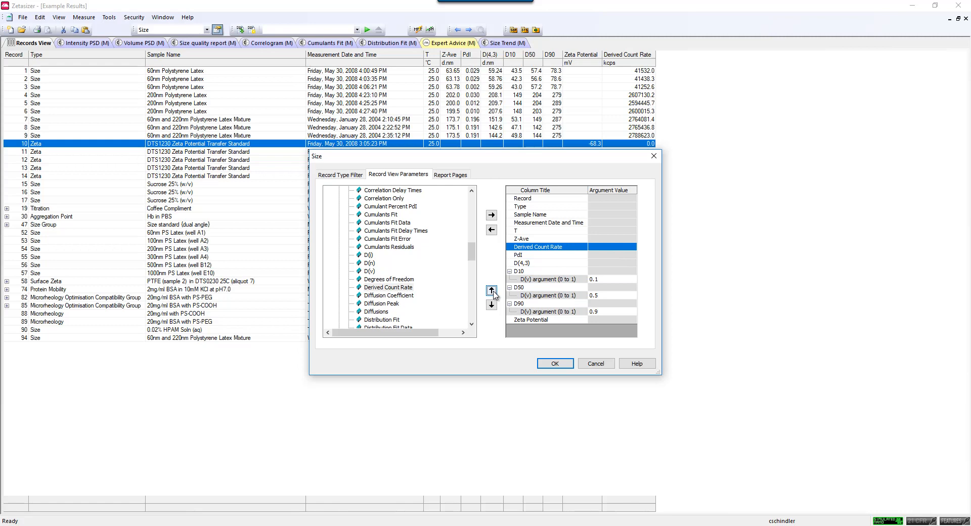
pyautogui.click(491, 290)
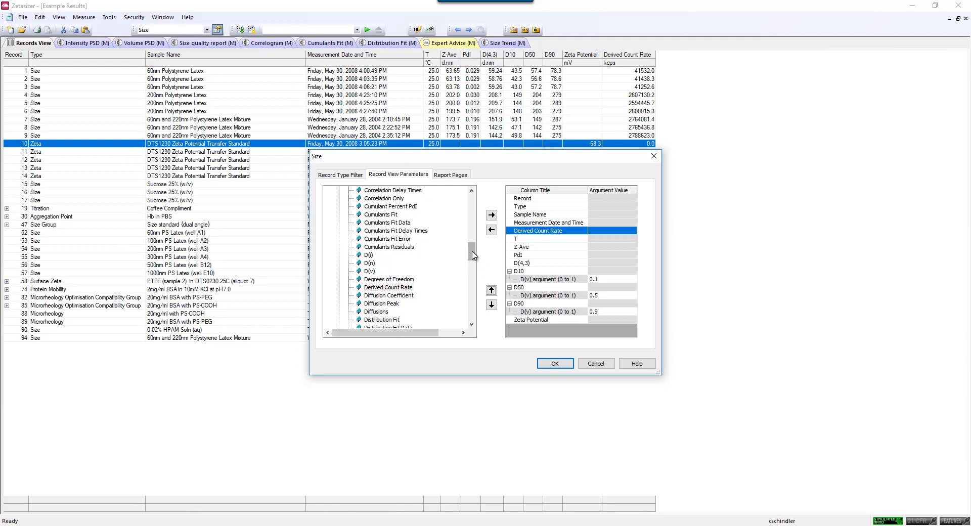
pyautogui.scroll(-3)
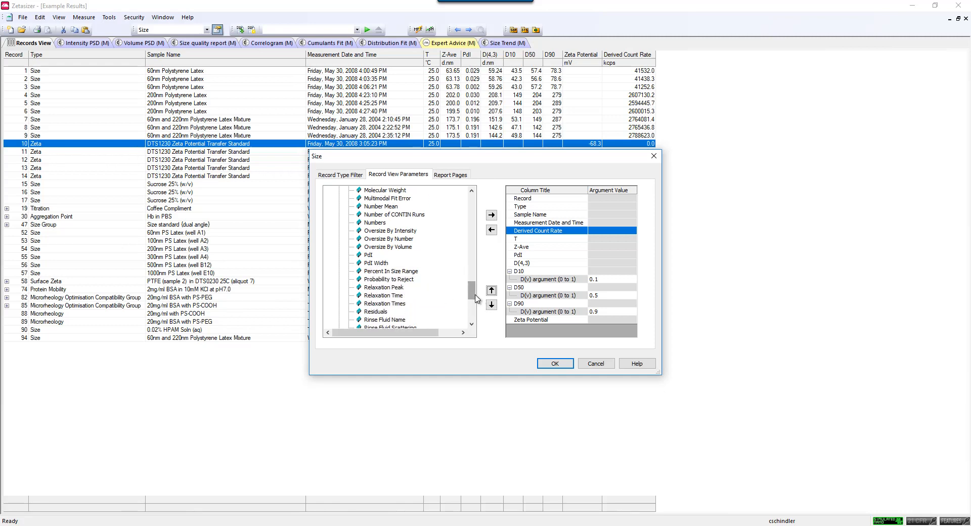
pyautogui.scroll(-3)
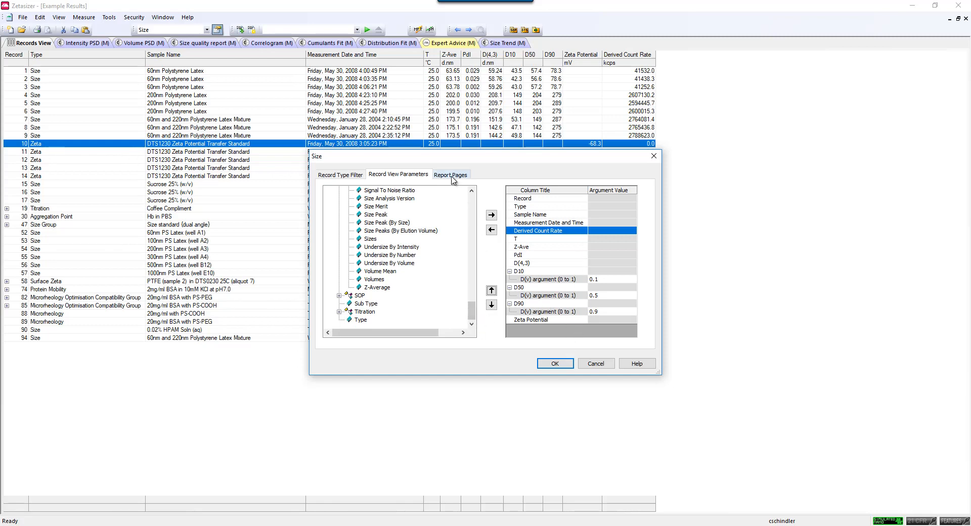
# Step: Show the Report Pages settings and scroll the report list toward Number PSD
pyautogui.click(450, 174)
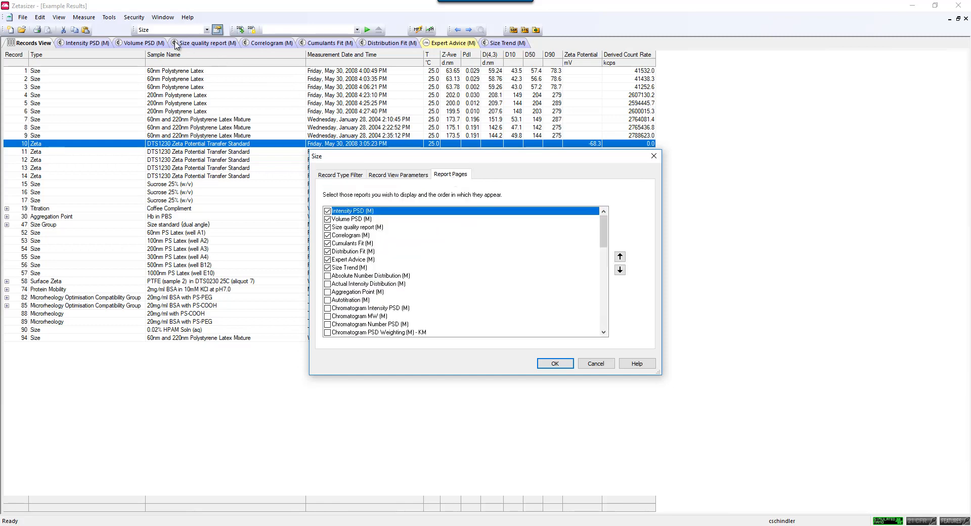
pyautogui.moveTo(508, 55)
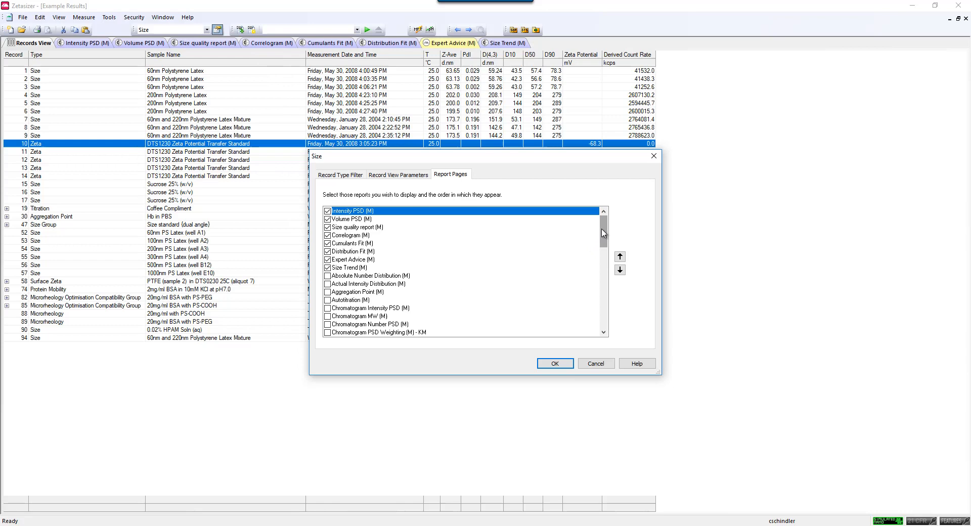
pyautogui.scroll(-3)
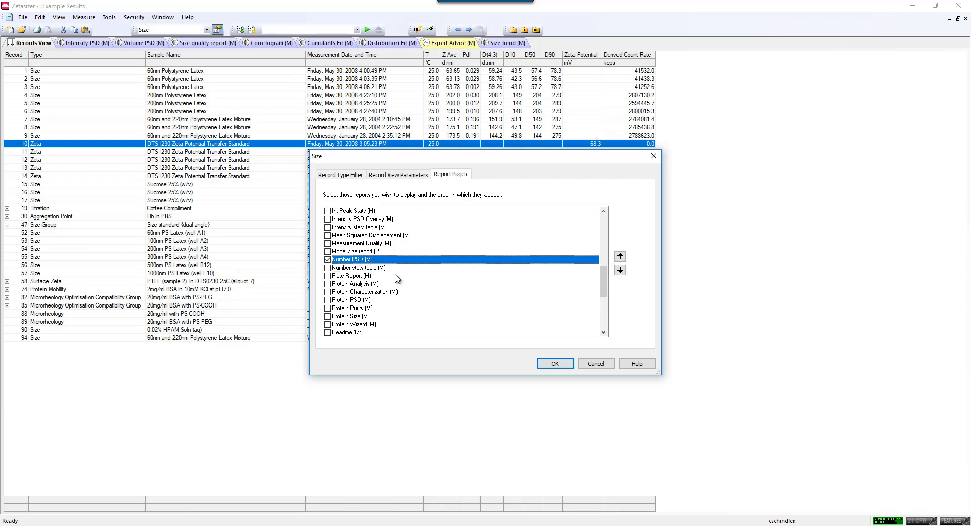
pyautogui.moveTo(428, 287)
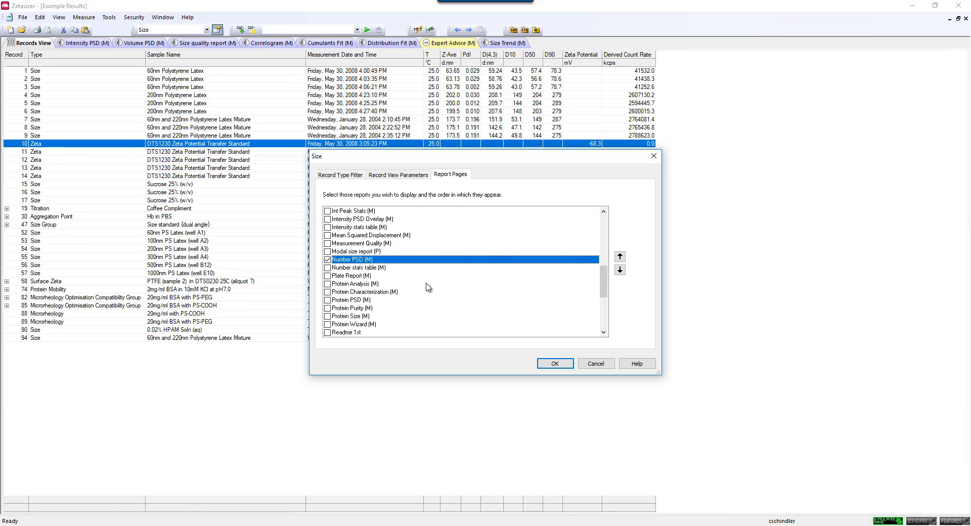
pyautogui.moveTo(564, 262)
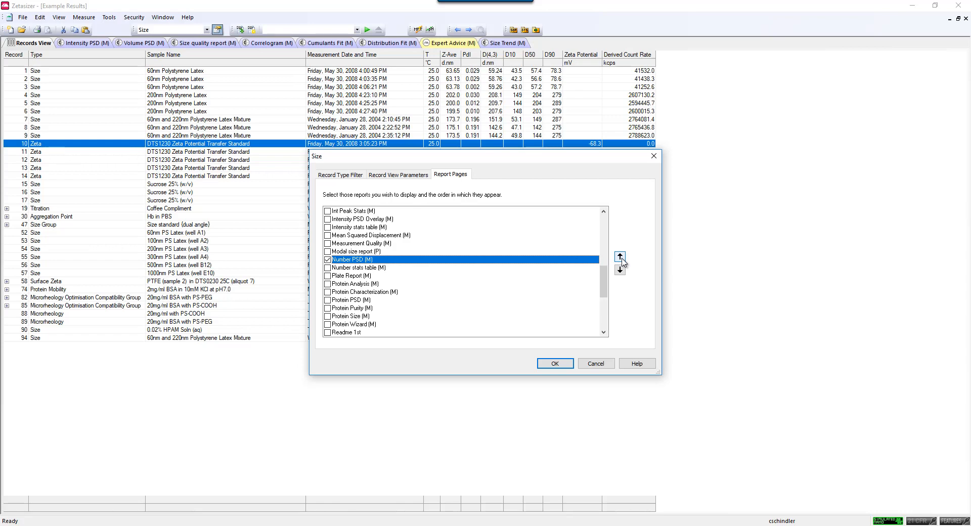
# Step: Reposition Number PSD (M) so it sits directly below Volume PSD (M) in the report order
pyautogui.click(619, 256)
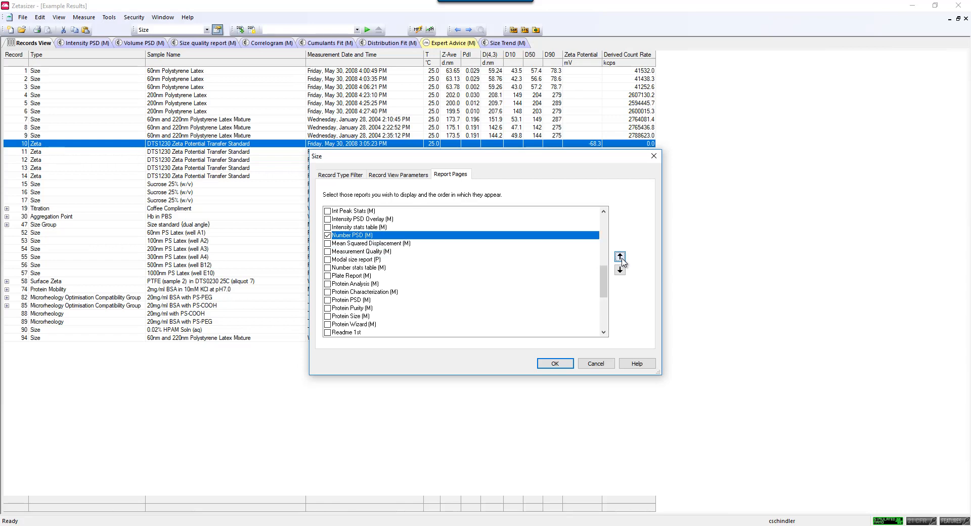
pyautogui.click(619, 257)
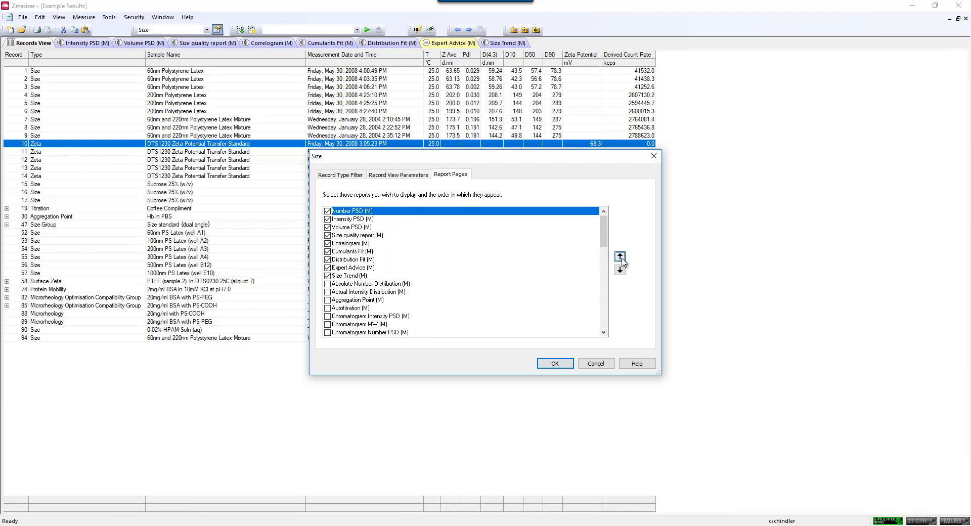
pyautogui.click(620, 270)
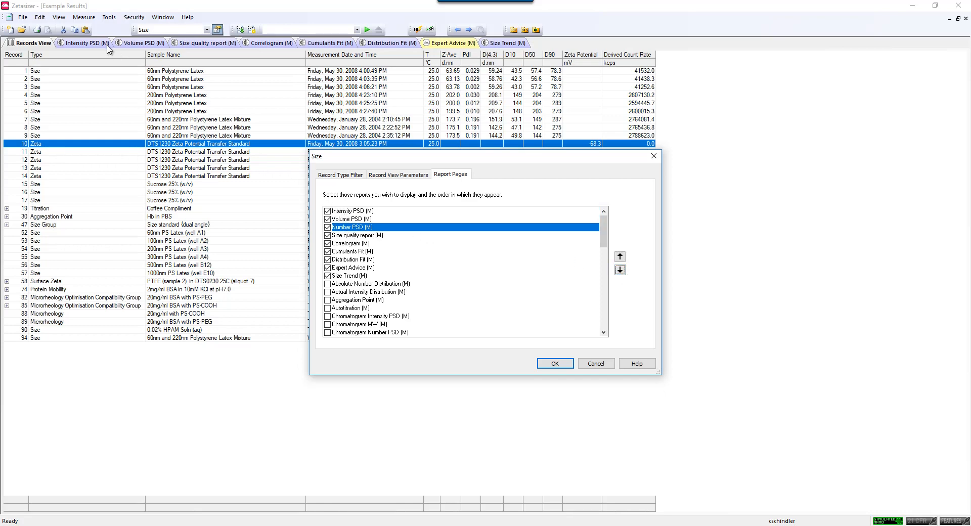
pyautogui.moveTo(637, 238)
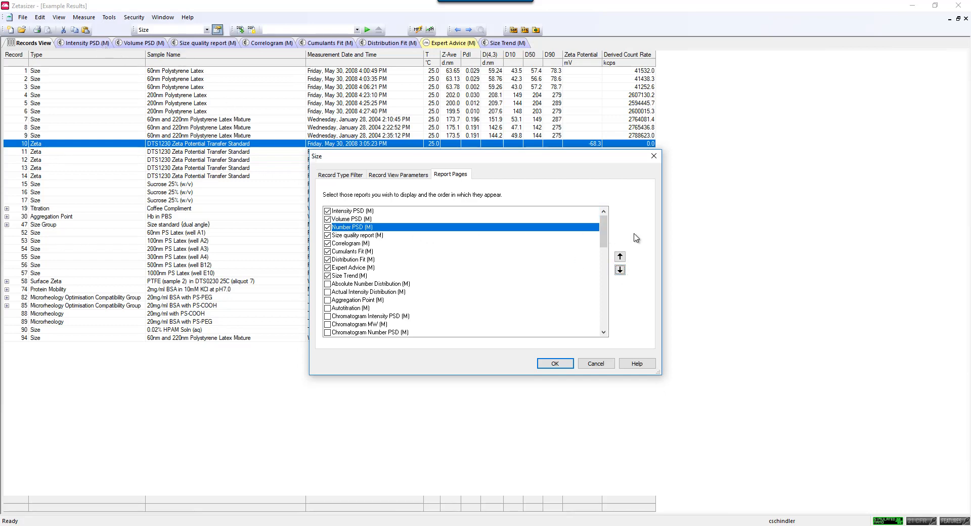
# Step: Review the Report Pages list and confirm the Size workspace configuration
pyautogui.scroll(-3)
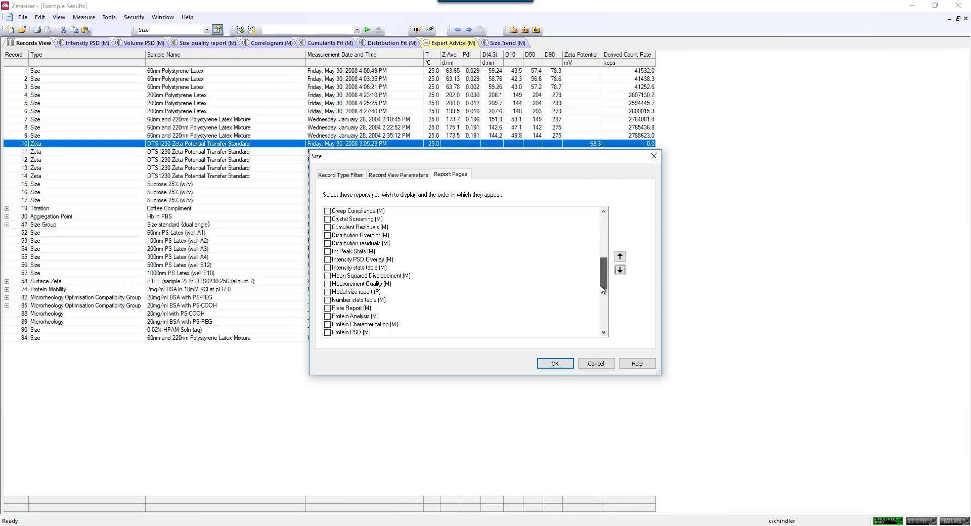
pyautogui.scroll(-3)
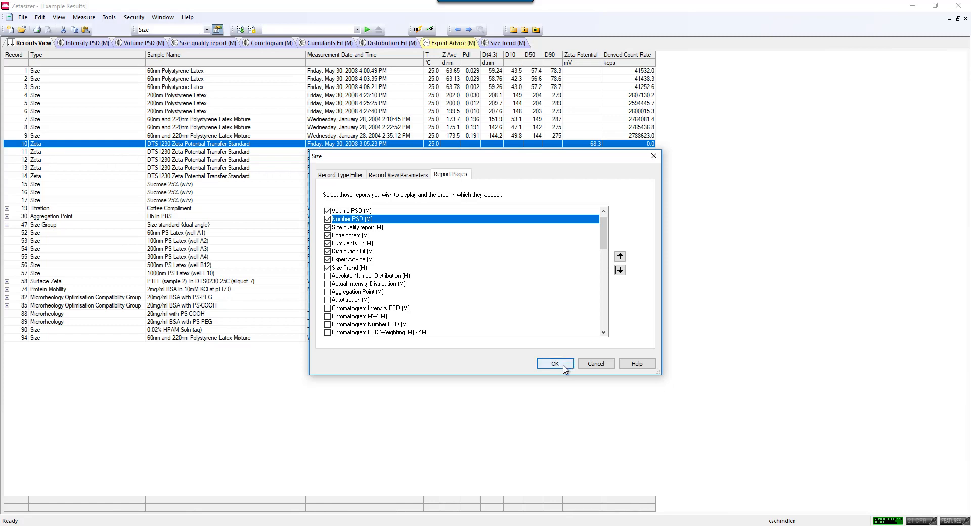
pyautogui.click(555, 364)
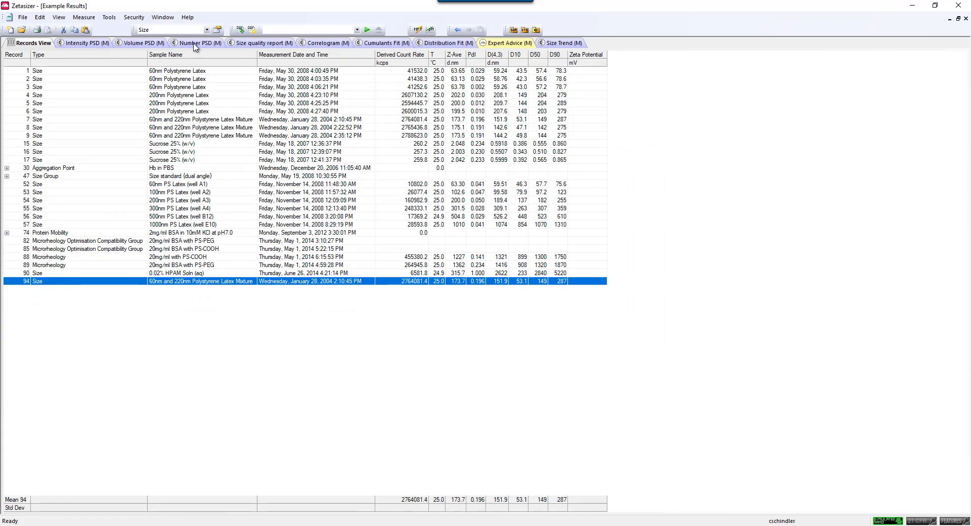
pyautogui.click(201, 43)
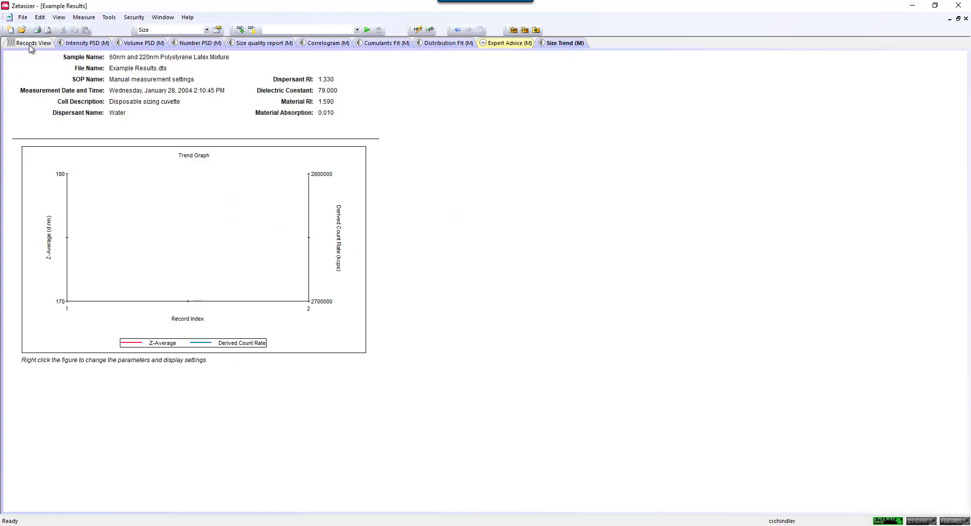
pyautogui.click(32, 43)
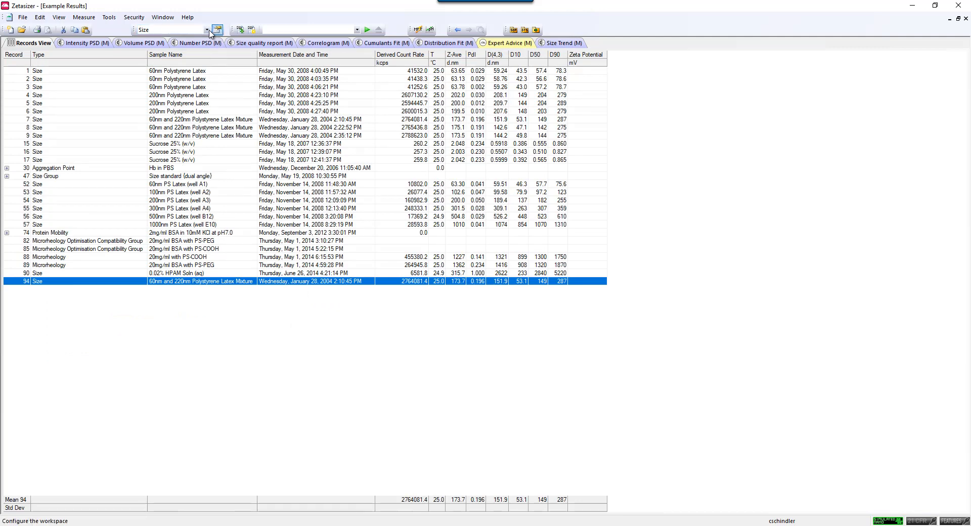
# Step: Export the current workspace to the Export Data folder as 'My Customized Workspace'
pyautogui.click(206, 29)
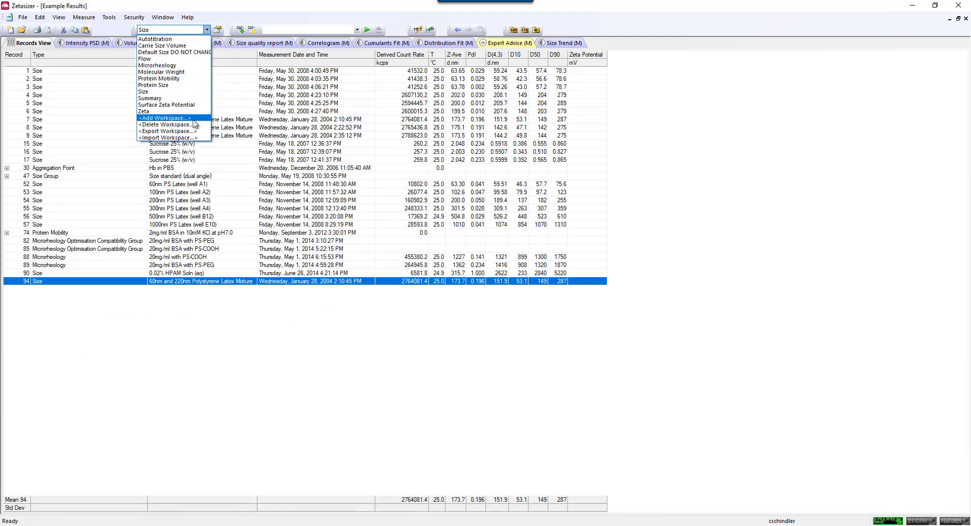
pyautogui.moveTo(167, 130)
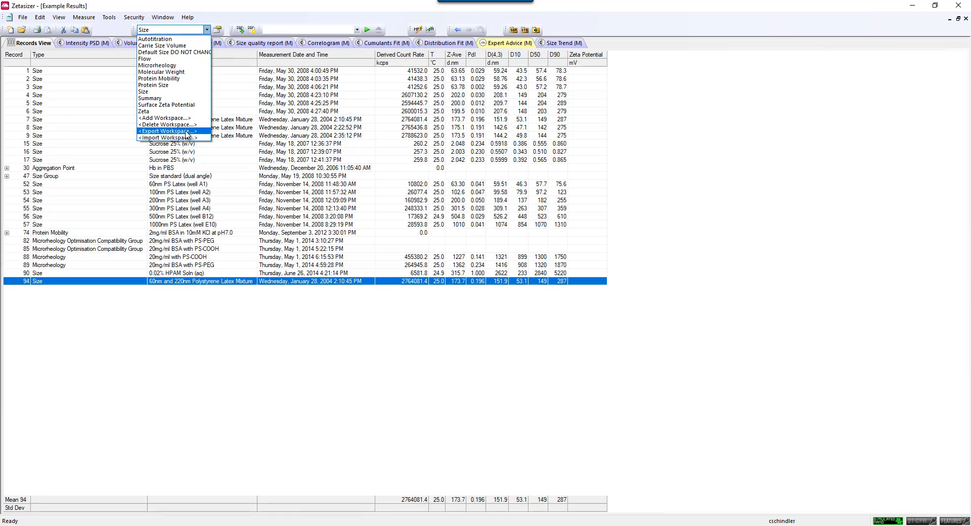
pyautogui.click(169, 130)
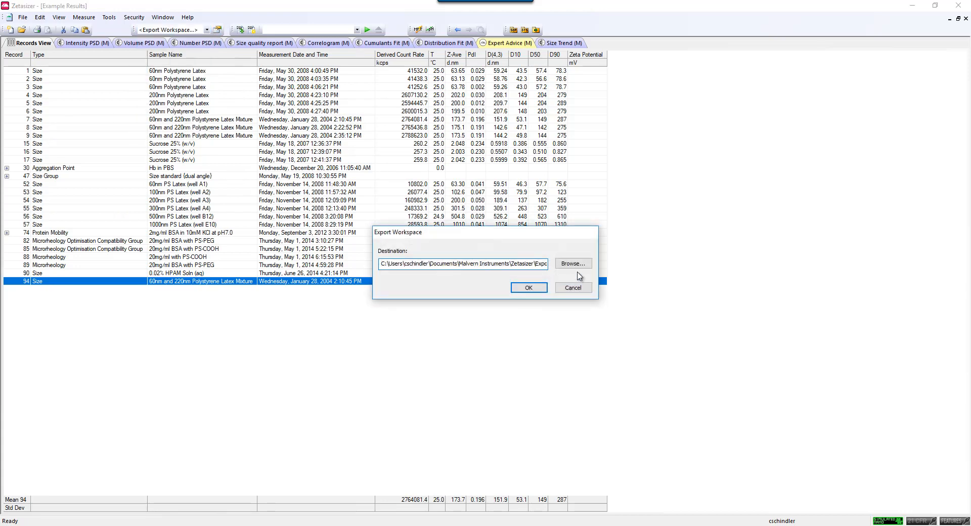
pyautogui.click(571, 264)
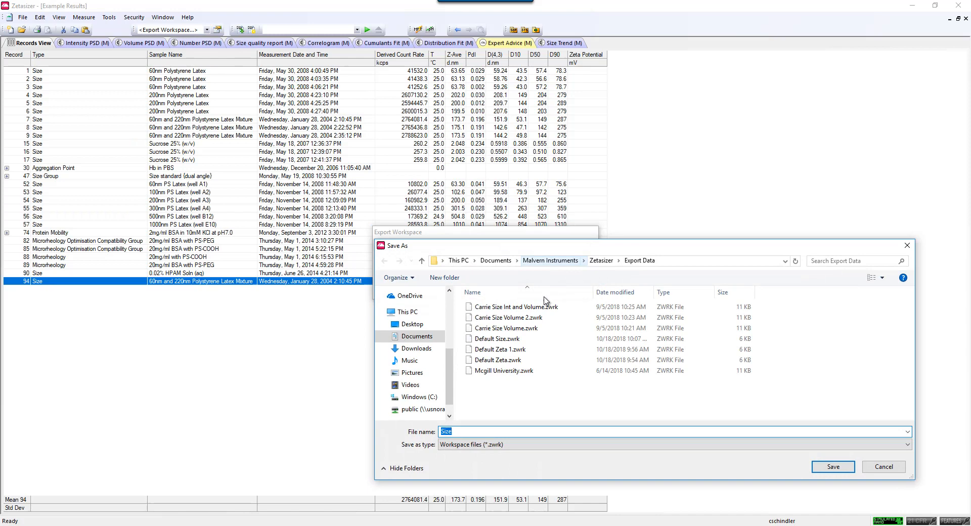
pyautogui.click(510, 431)
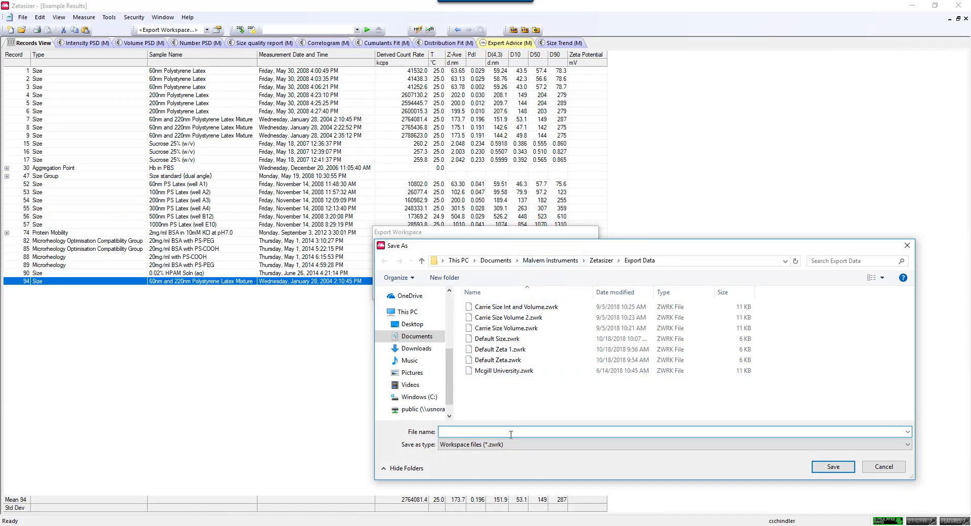
pyautogui.write('carr')
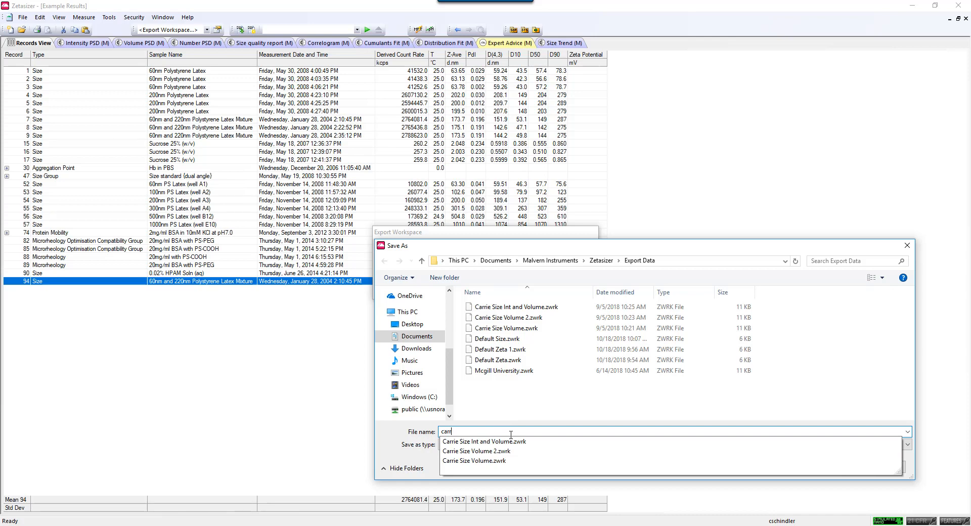
pyautogui.write('My Customized Workspace')
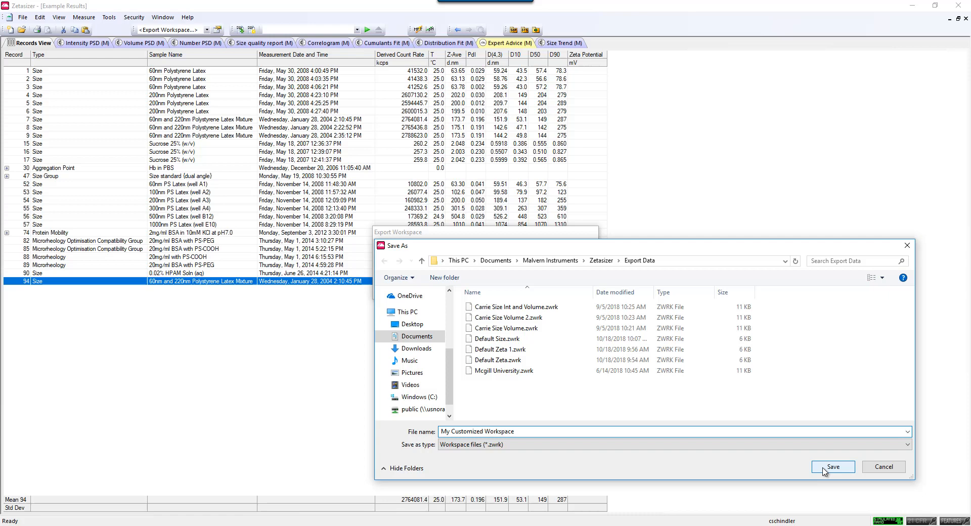
pyautogui.click(833, 467)
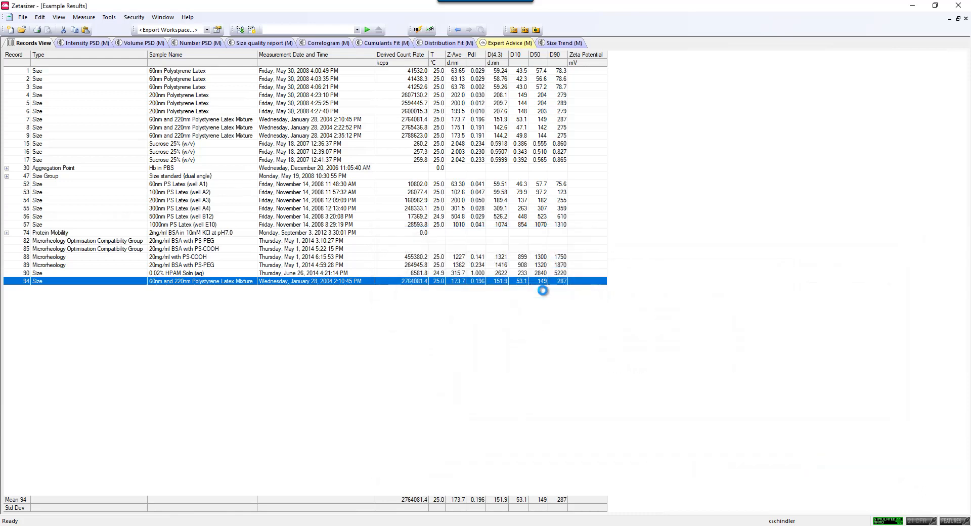
# Step: Import My Customized Workspace.zwrk via <Import Workspace...> and confirm it under its name
pyautogui.click(207, 30)
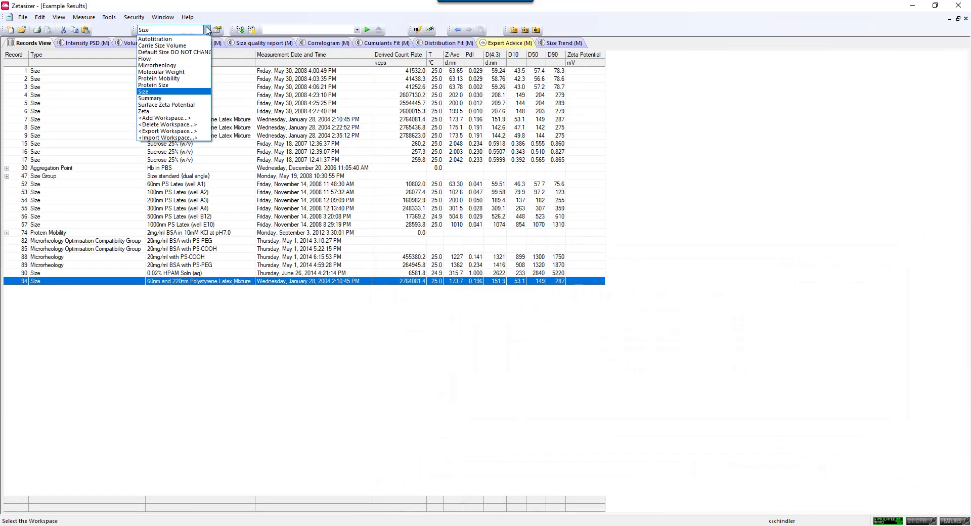
pyautogui.moveTo(193, 137)
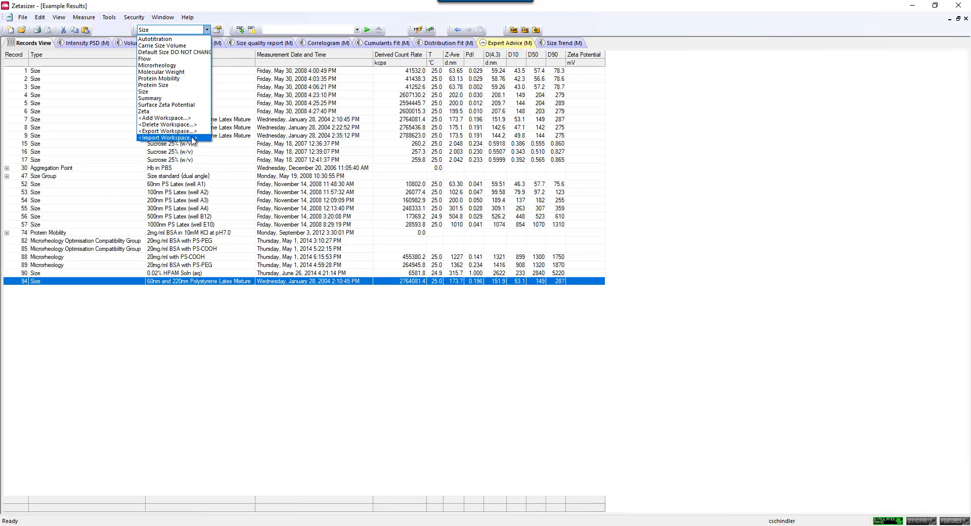
pyautogui.click(168, 137)
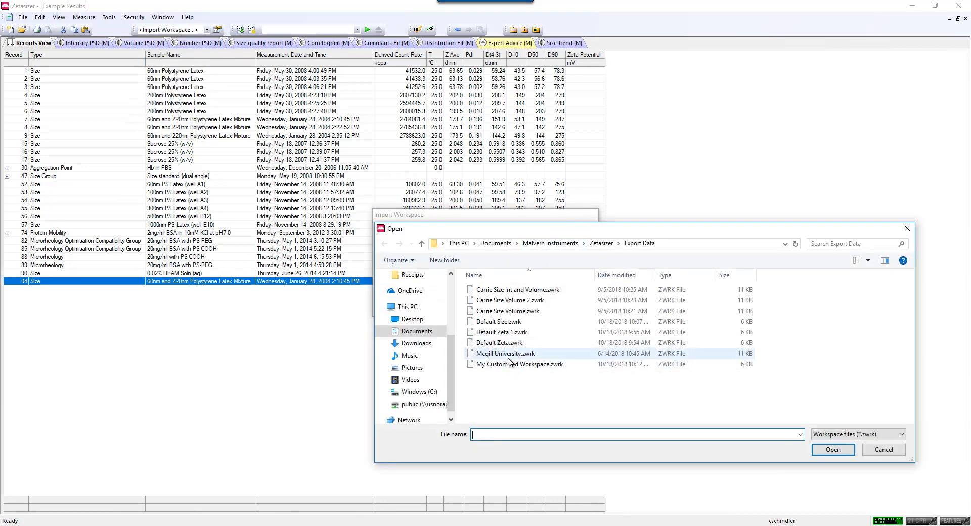
pyautogui.click(519, 364)
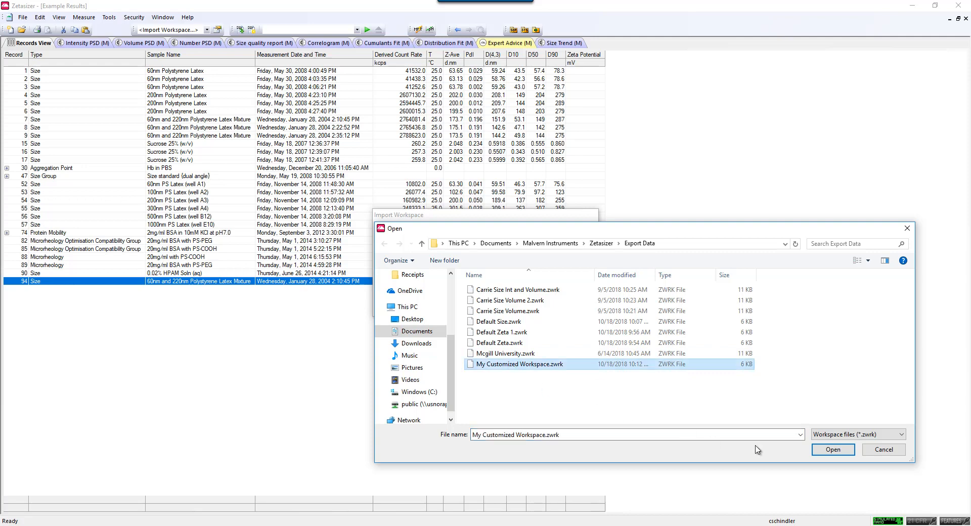
pyautogui.click(833, 449)
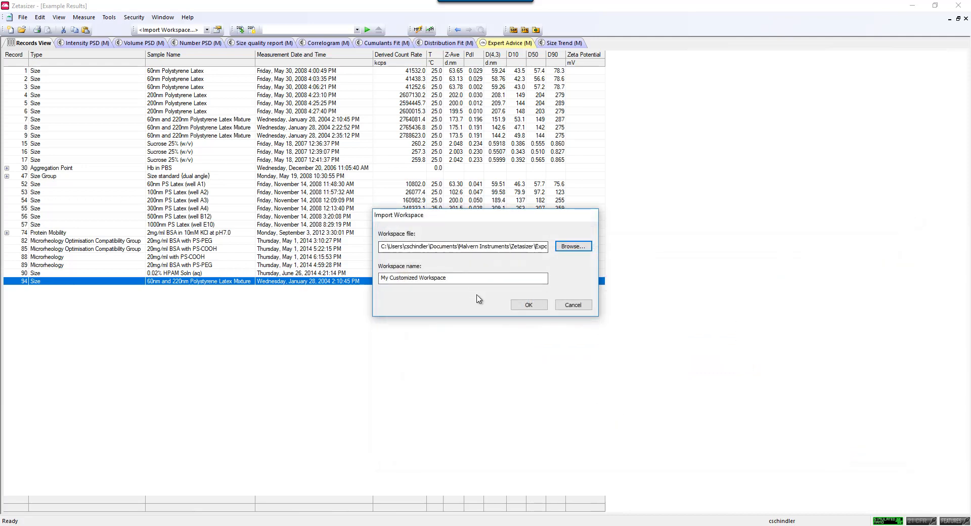
pyautogui.click(528, 304)
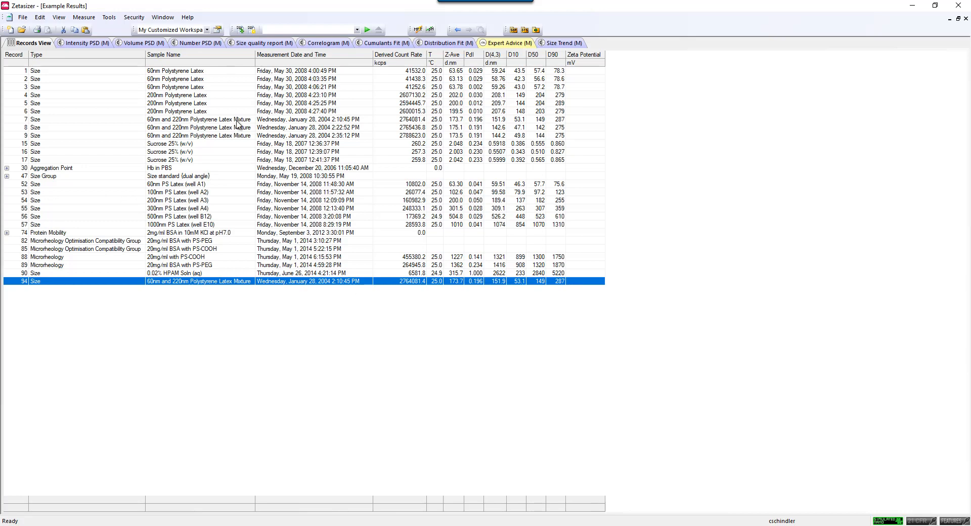
pyautogui.click(192, 30)
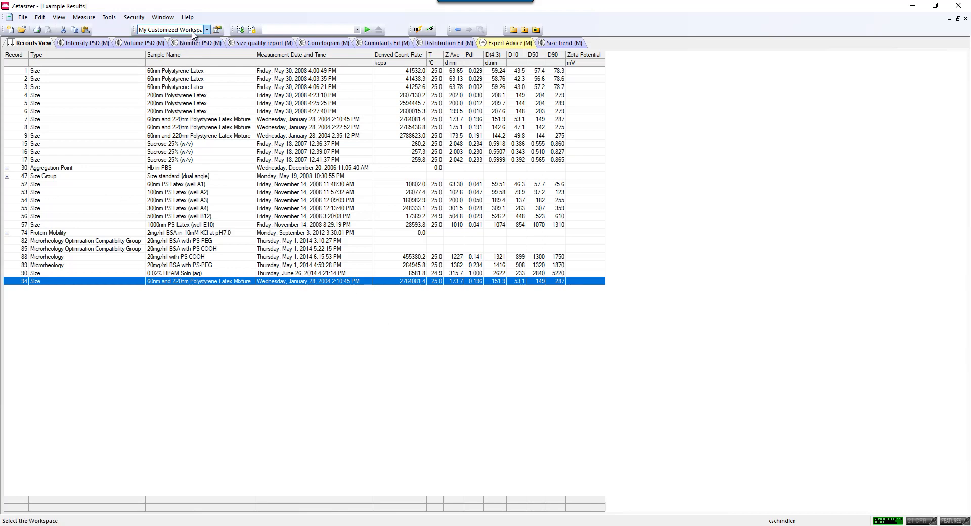
# Step: Check the workspace list for My Customized Workspace, leaving the selection unchanged
pyautogui.click(207, 30)
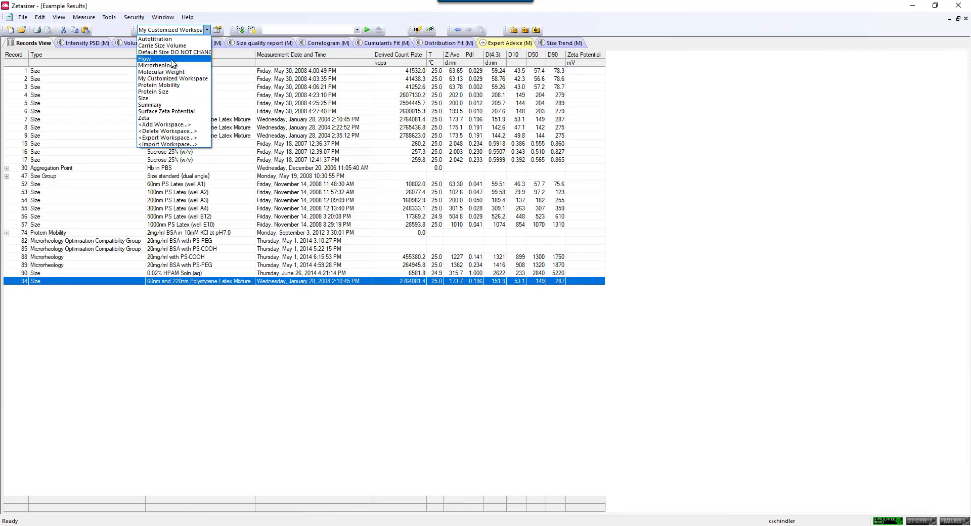
pyautogui.click(150, 65)
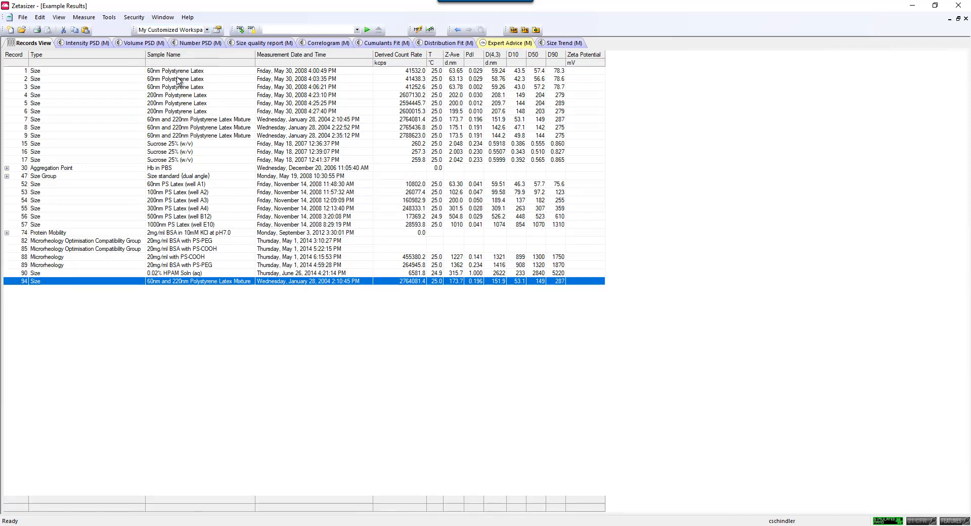
pyautogui.moveTo(960, 144)
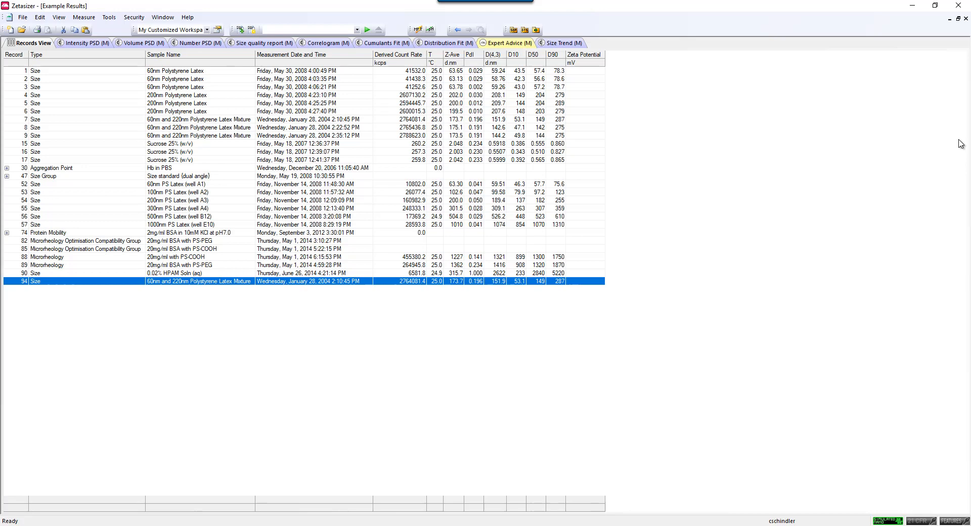
pyautogui.moveTo(389, 117)
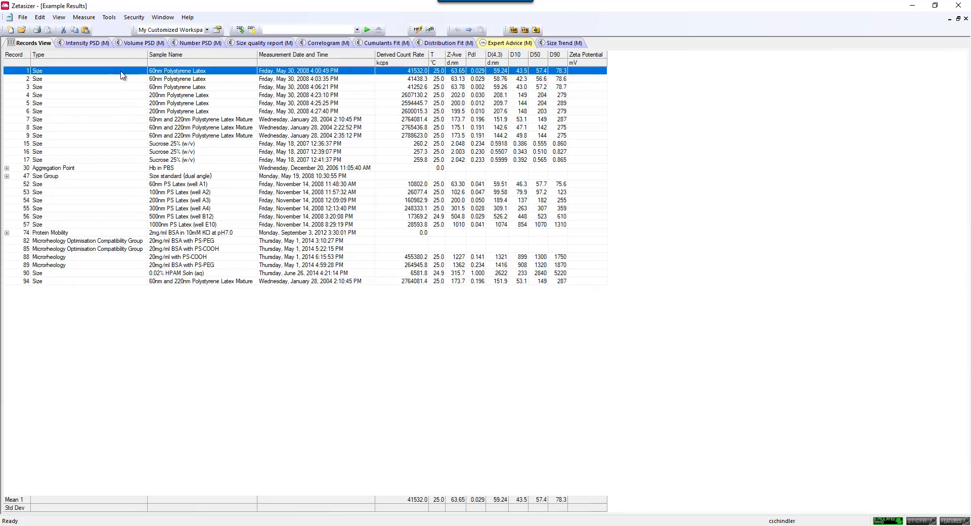
pyautogui.moveTo(194, 152)
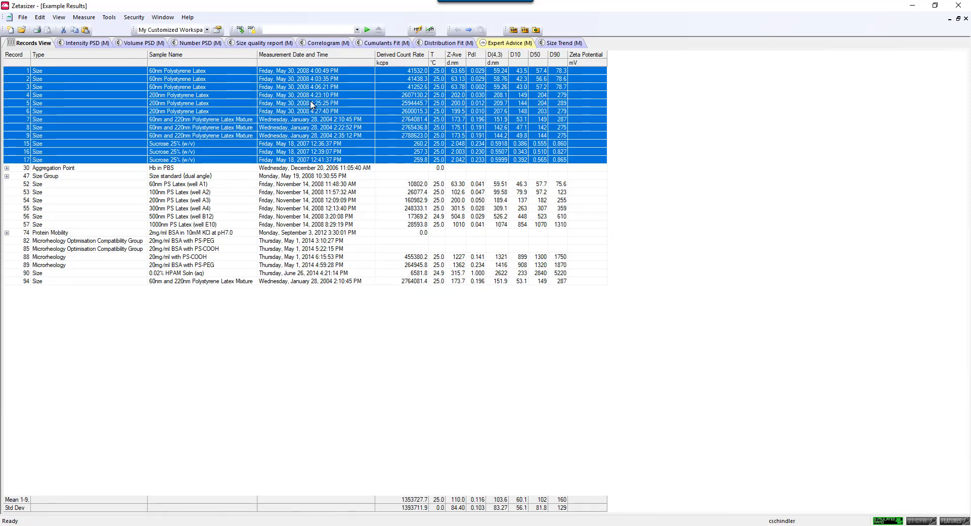
pyautogui.moveTo(353, 129)
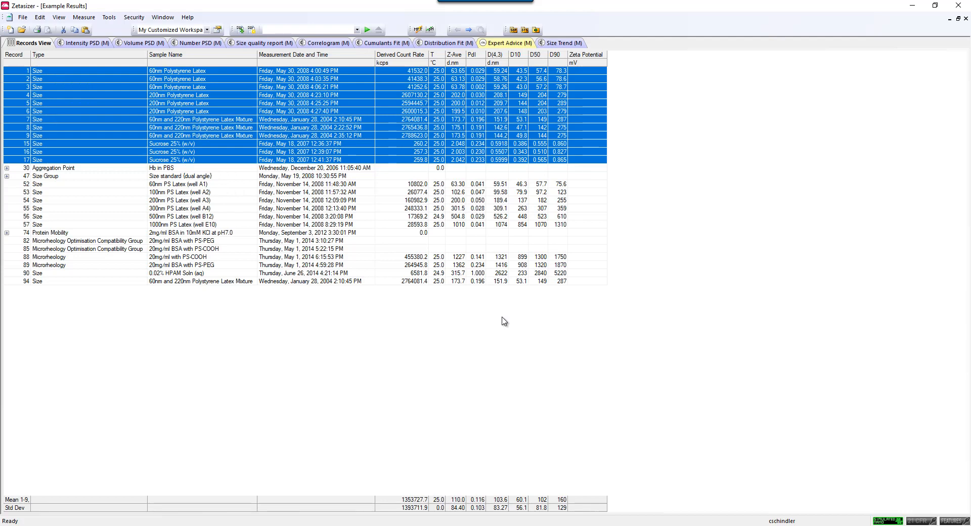
pyautogui.moveTo(220, 49)
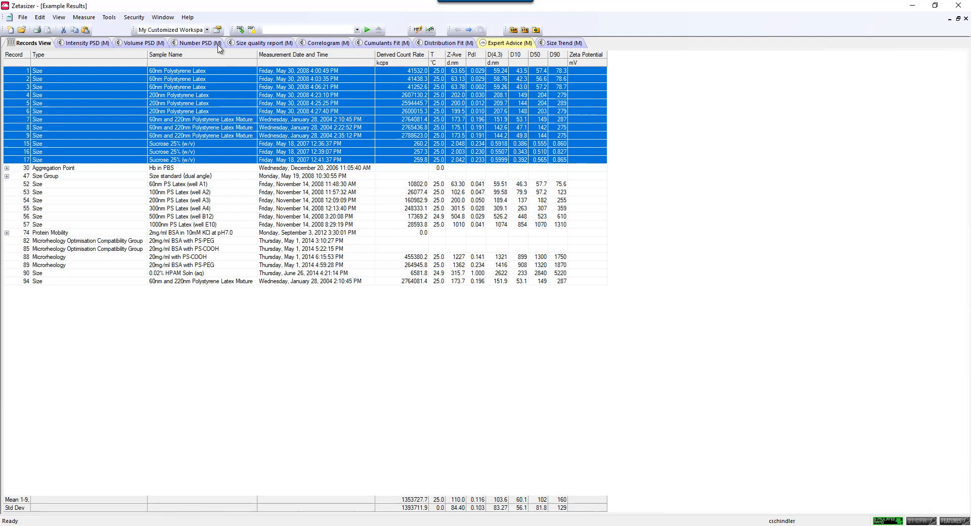
# Step: Select Zeta from the workspace dropdown and bring up its Configure settings
pyautogui.click(206, 30)
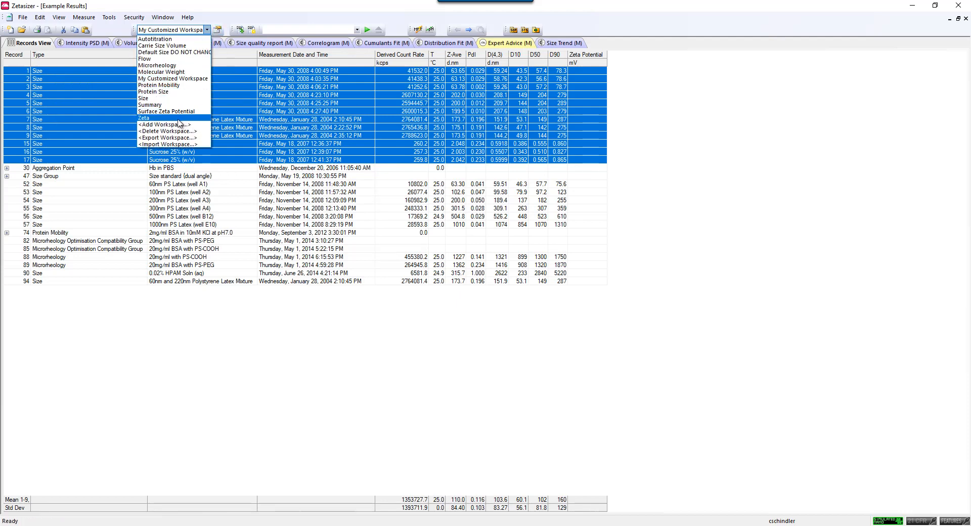
pyautogui.click(143, 118)
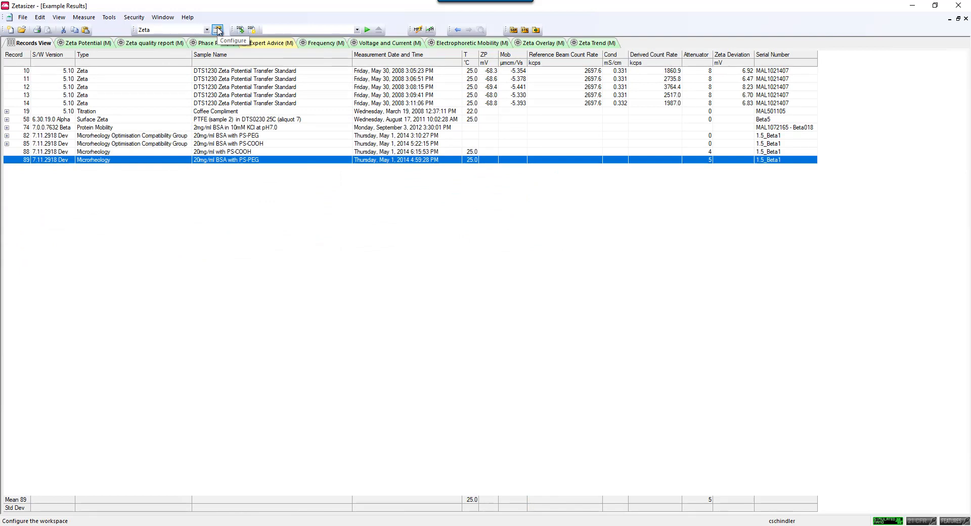
pyautogui.click(217, 30)
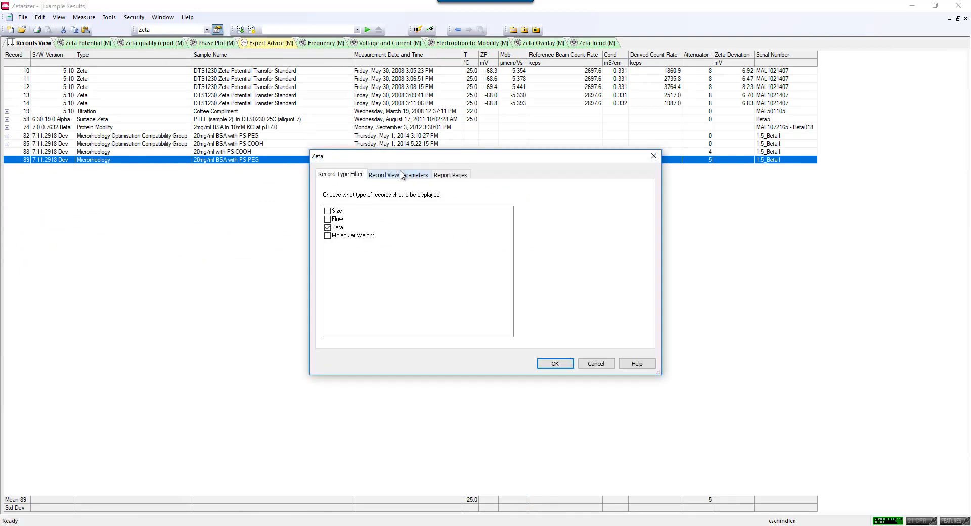
# Step: Show Record View Parameters, expand the Details measurement group, and browse the parameter list
pyautogui.click(398, 174)
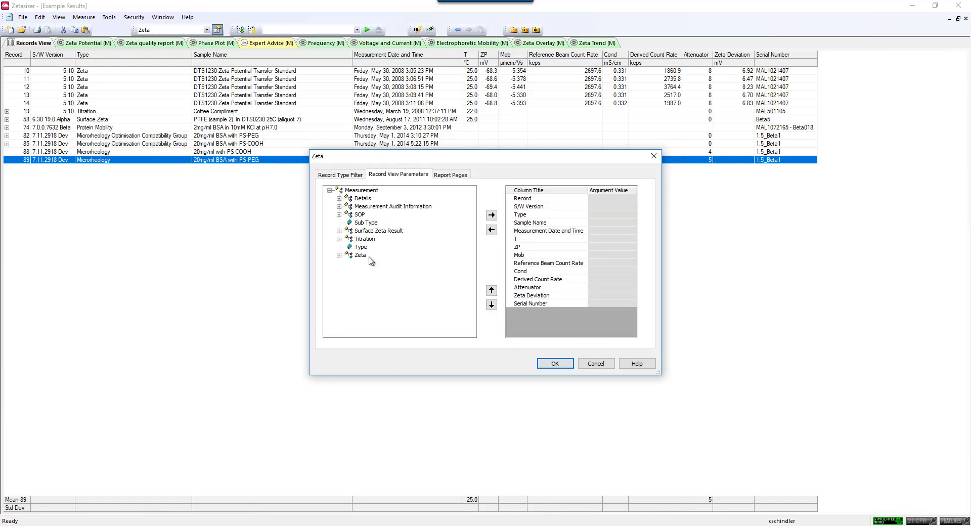
pyautogui.click(339, 198)
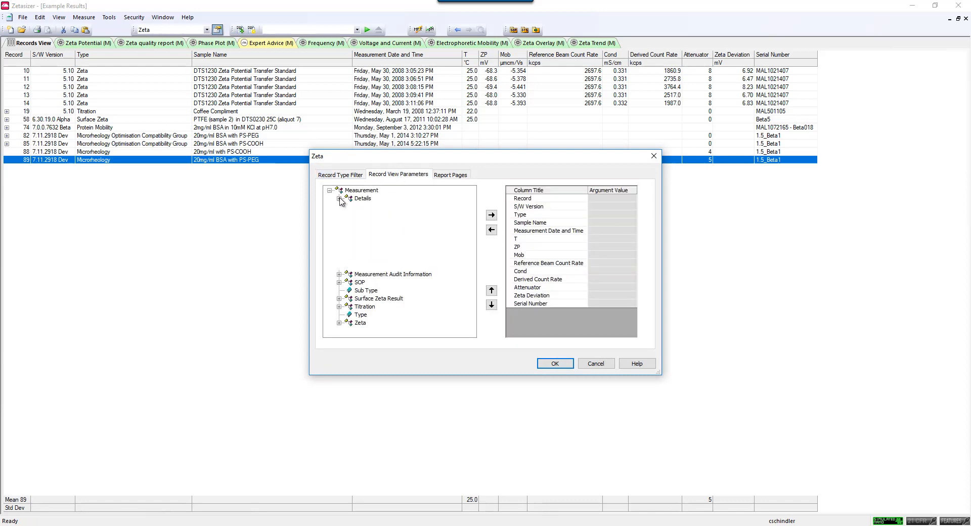
pyautogui.click(339, 198)
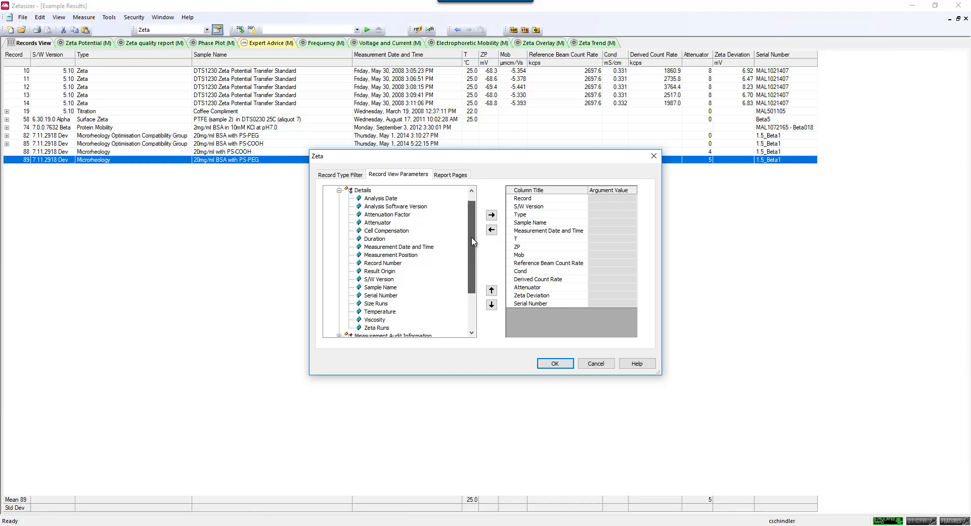
pyautogui.scroll(-3)
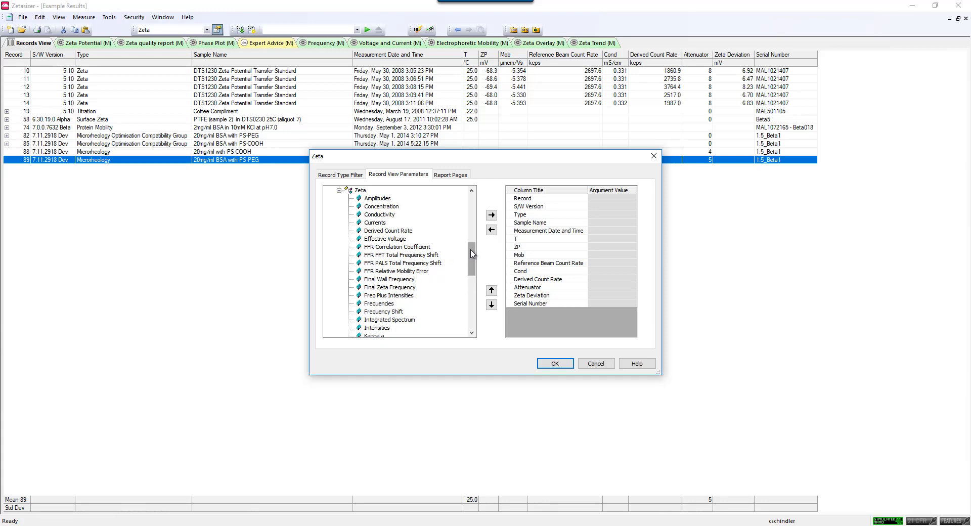
pyautogui.scroll(-3)
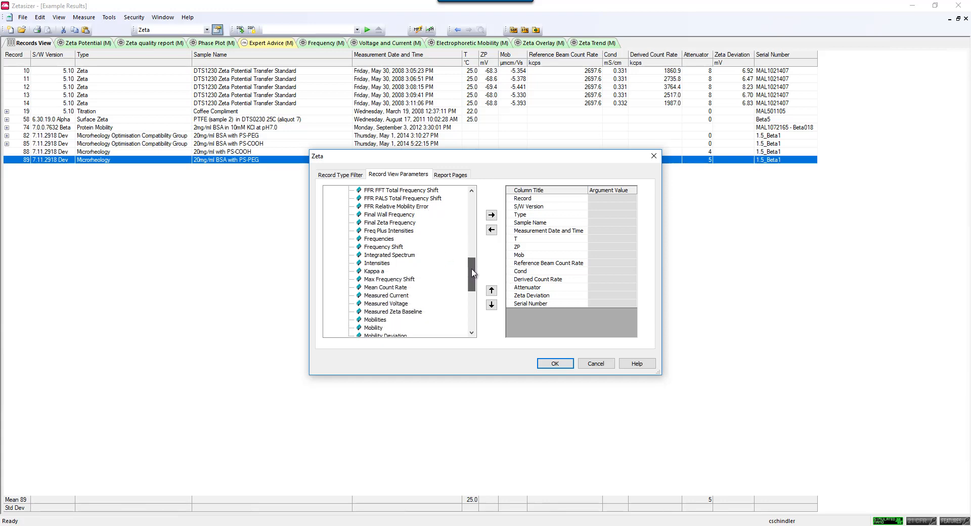